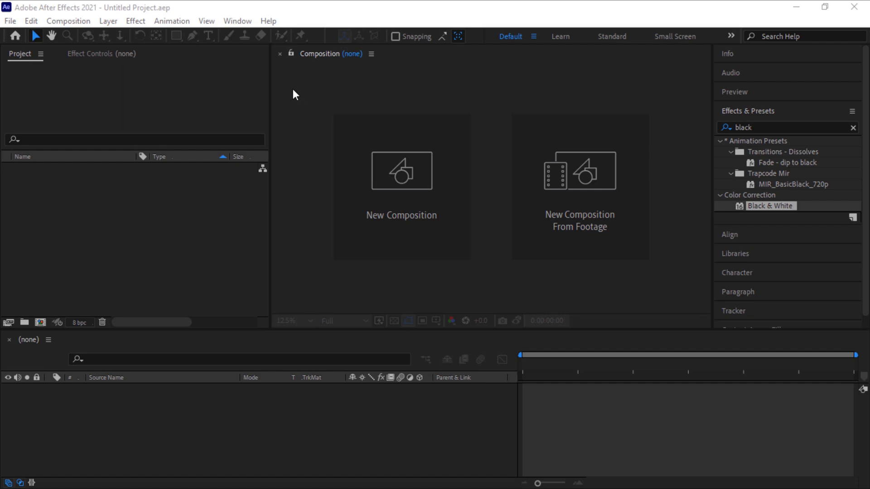
mouse_move(702, 444)
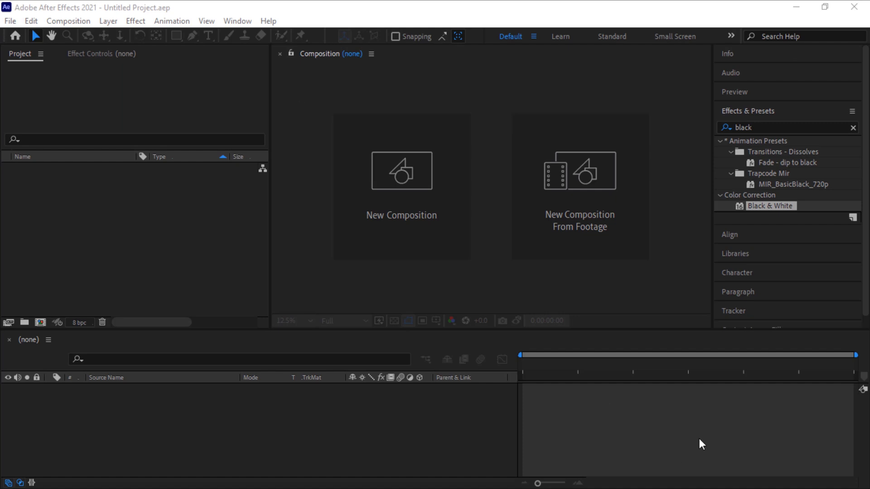
mouse_move(444, 194)
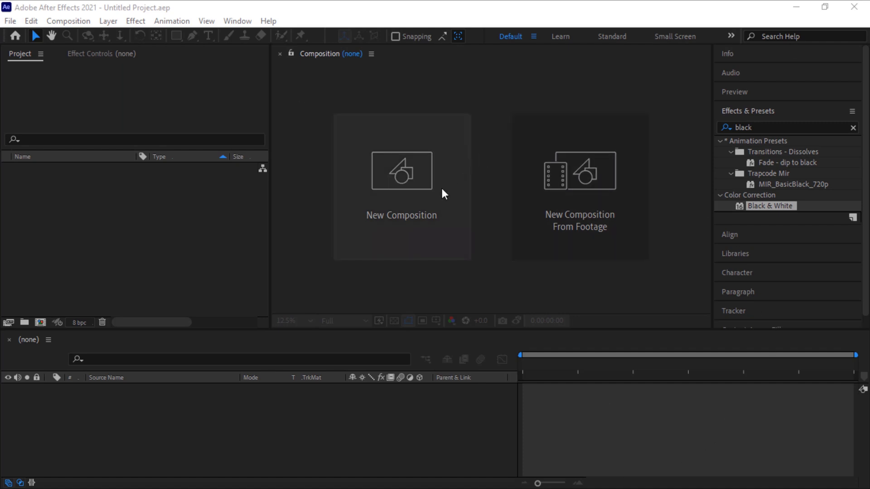
Step: Create a new composition named 'Texture' at 500 × 500 px
left_click(401, 185)
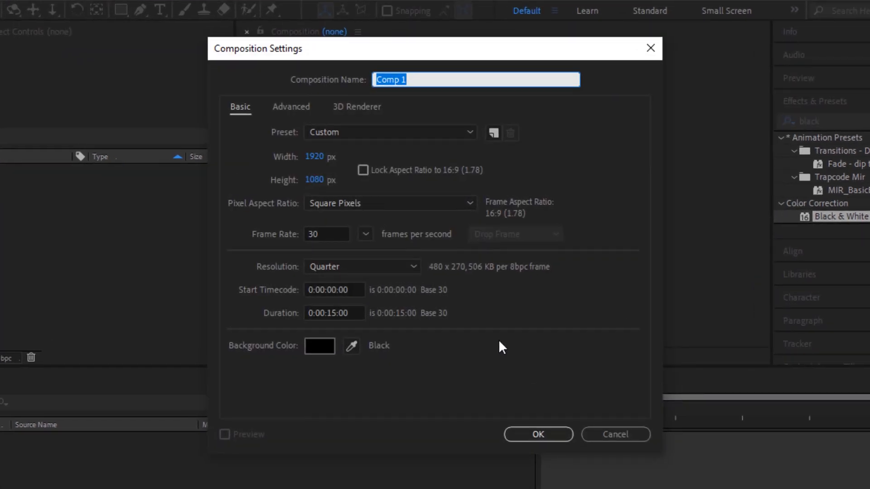
type("T")
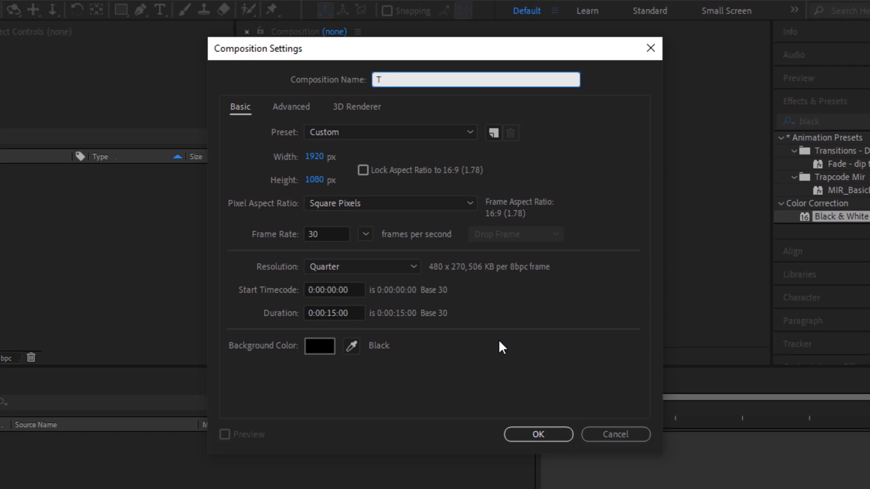
type("ext")
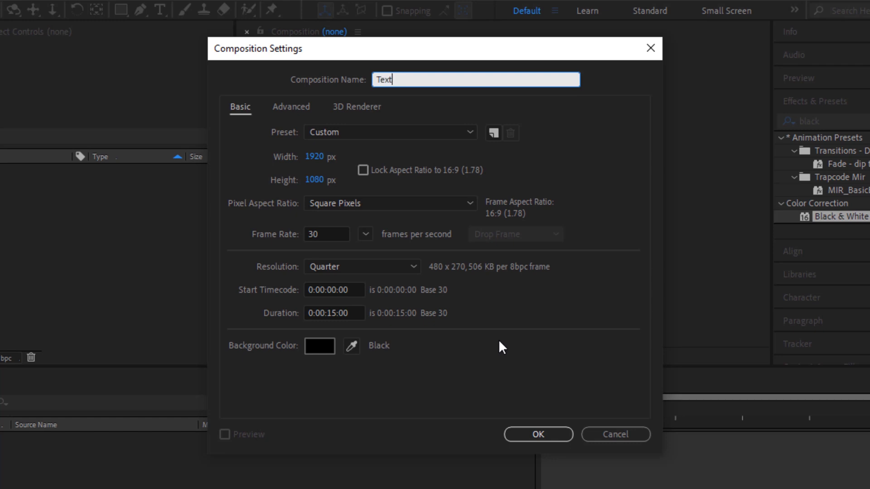
type("ure")
left_click(327, 180)
type("5")
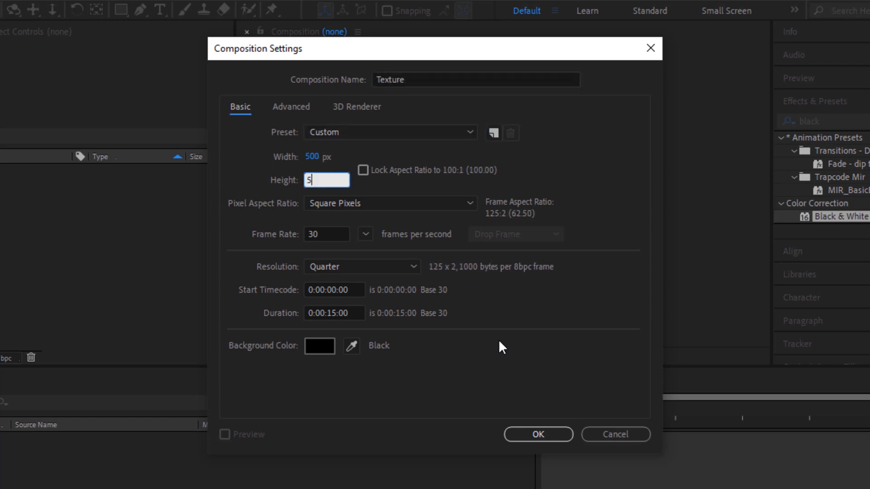
type("00")
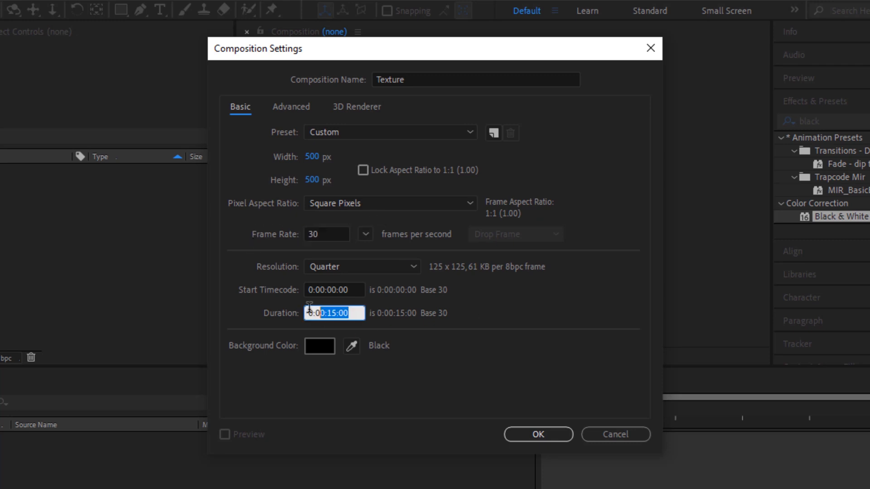
left_click(537, 434)
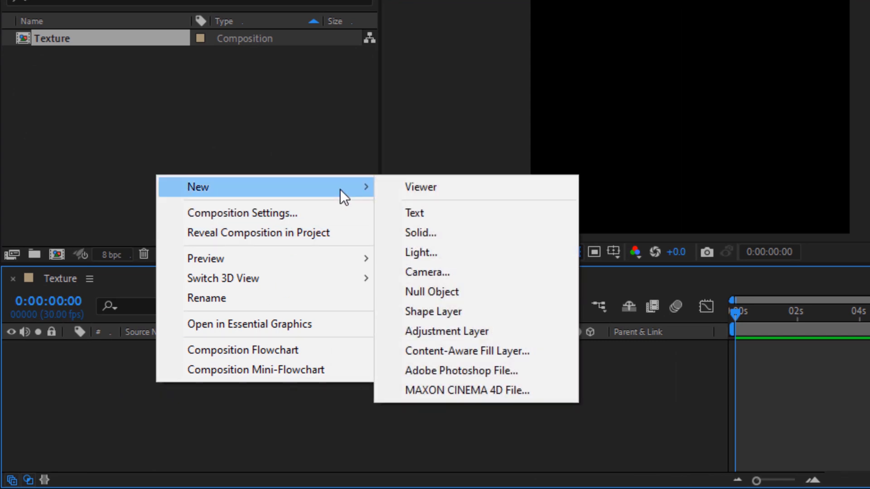
Step: Add a 500 × 500 solid named 'Texture' to the Texture comp
left_click(420, 233)
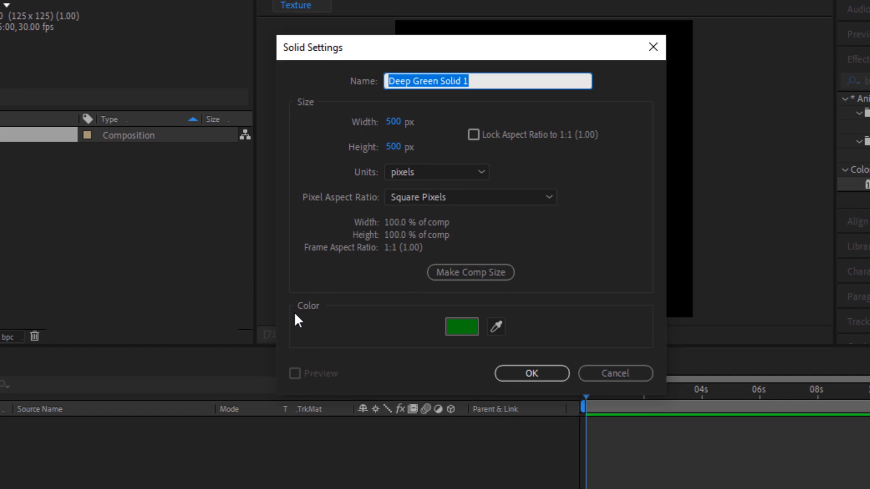
type("Texture")
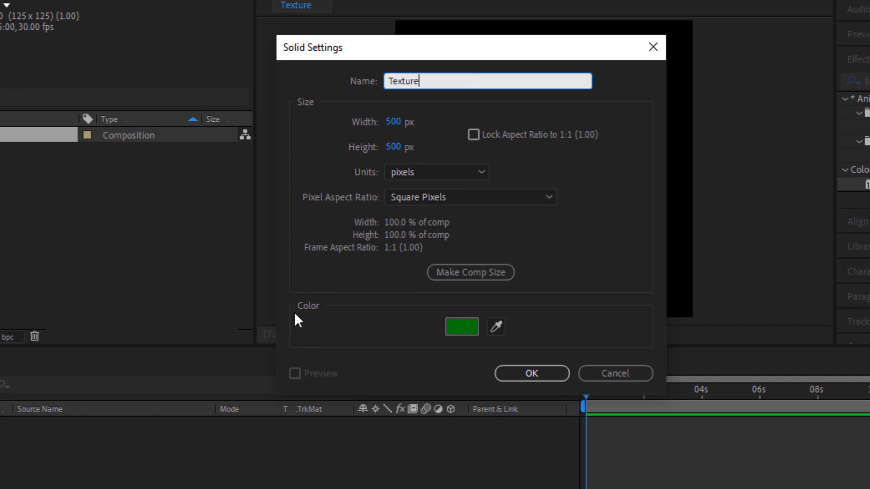
left_click(530, 373)
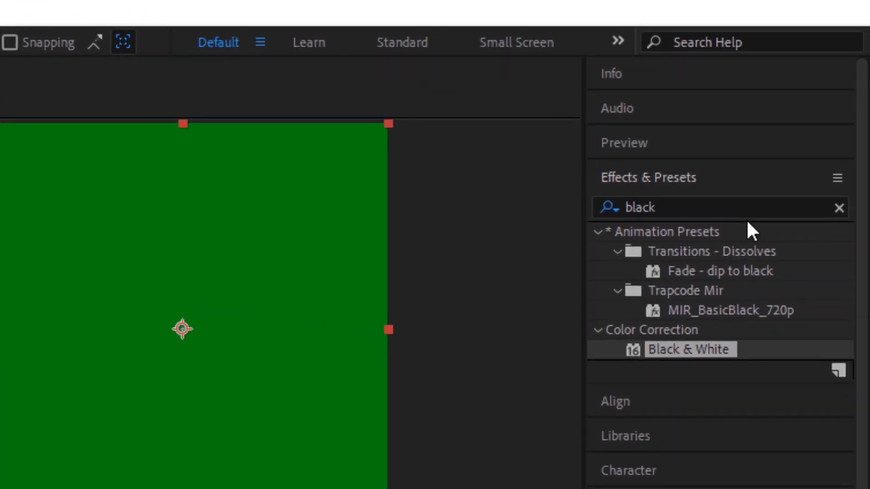
Step: Search 'frac' and apply Fractal Noise to the Texture solid
left_click(838, 208)
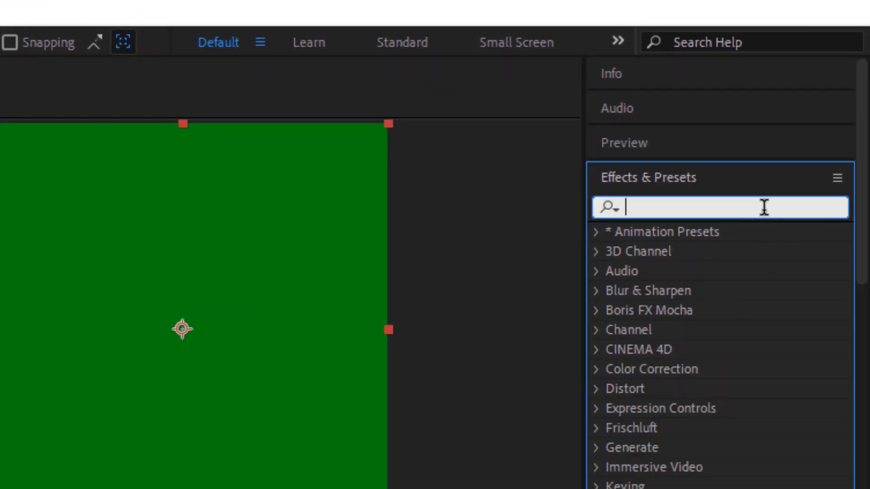
type("frac")
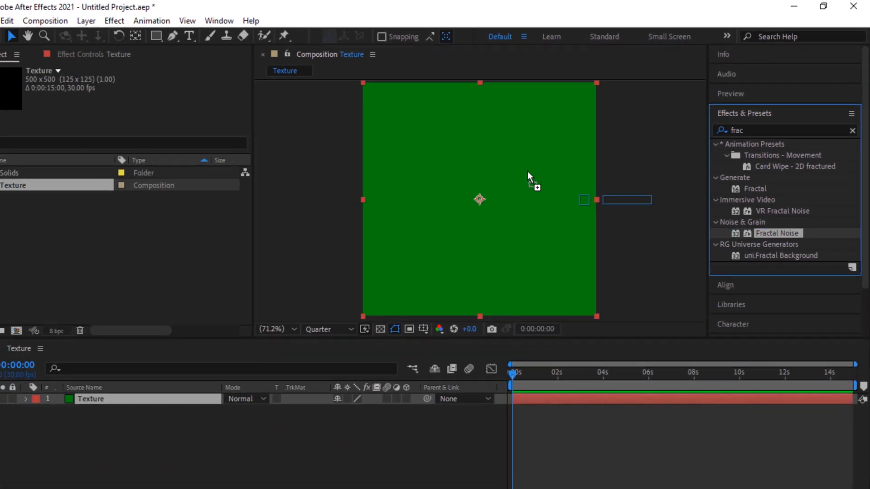
double_click(778, 233)
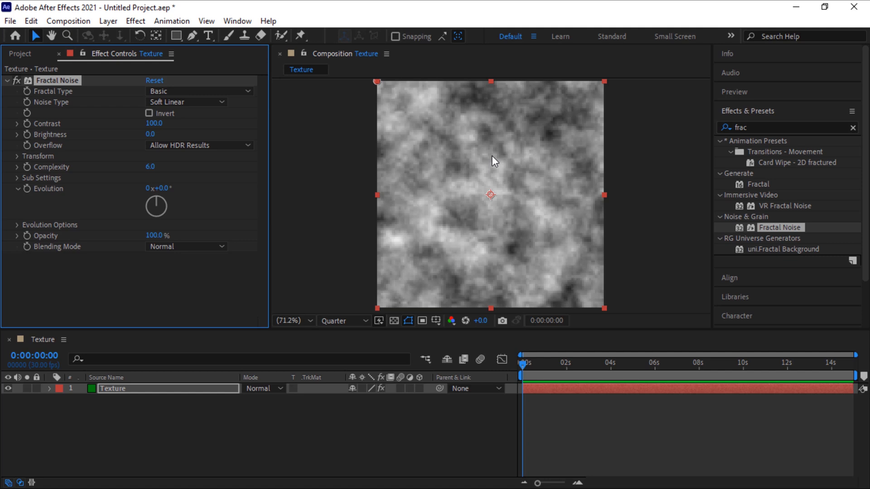
mouse_move(403, 132)
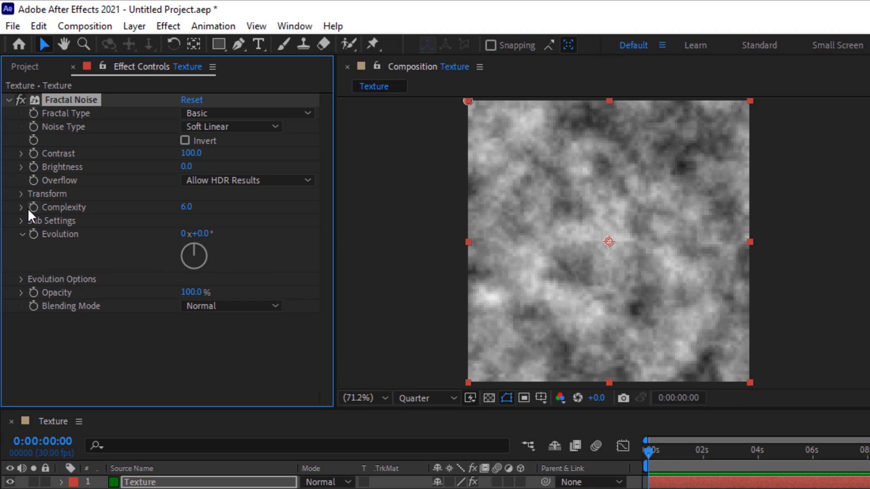
Step: Turn off Uniform Scaling and set Fractal Noise Scale Width 3060, Height 6
left_click(20, 194)
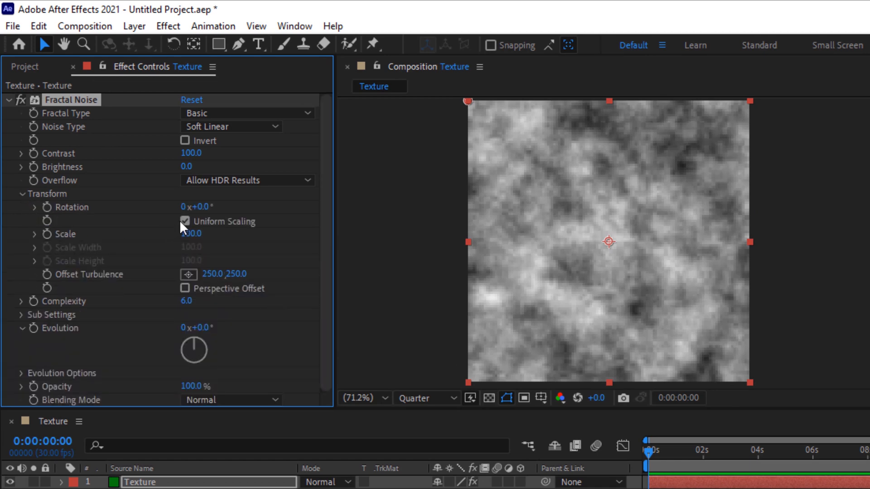
left_click(185, 221)
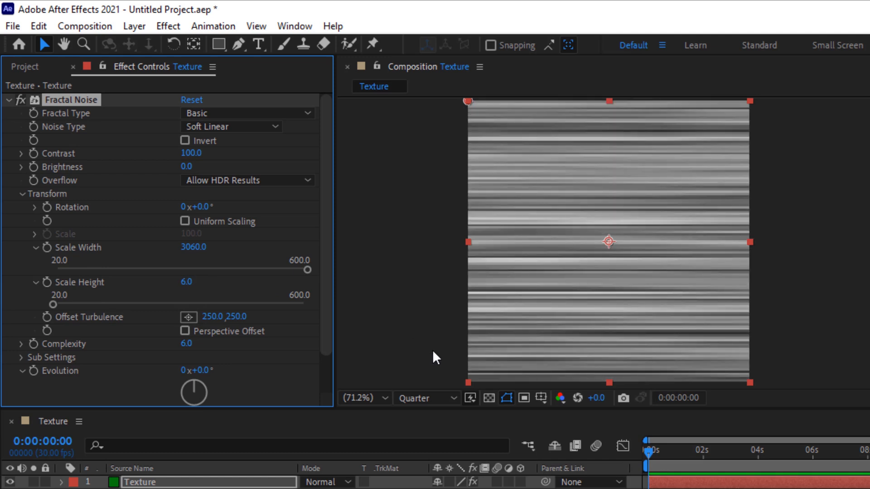
left_click(799, 450)
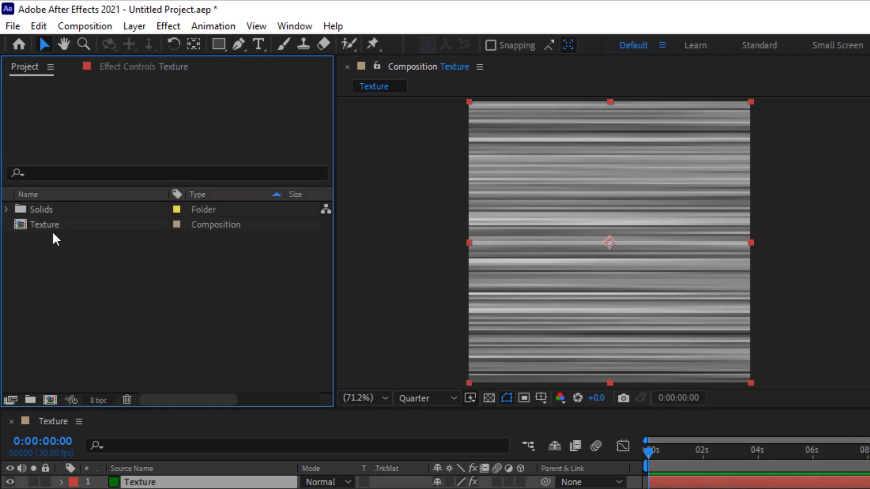
Step: Nest the Texture comp in a new composition renamed 'Inverted_Texture'
left_click(46, 224)
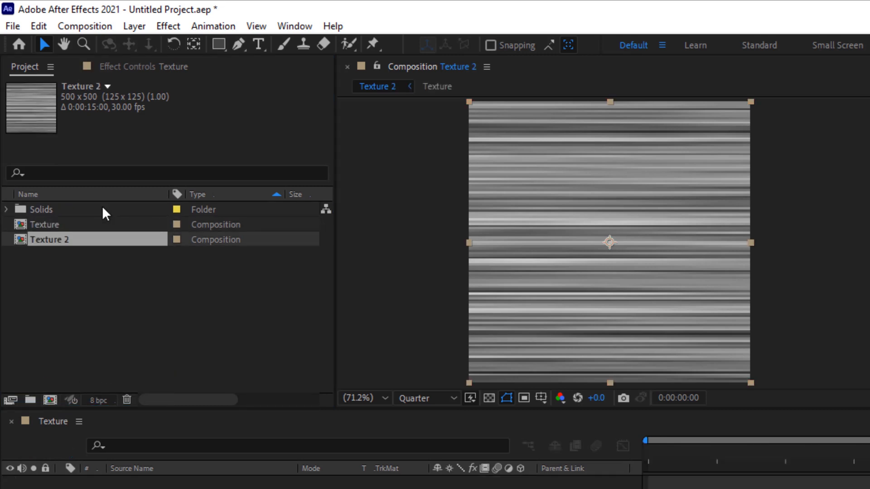
double_click(50, 239)
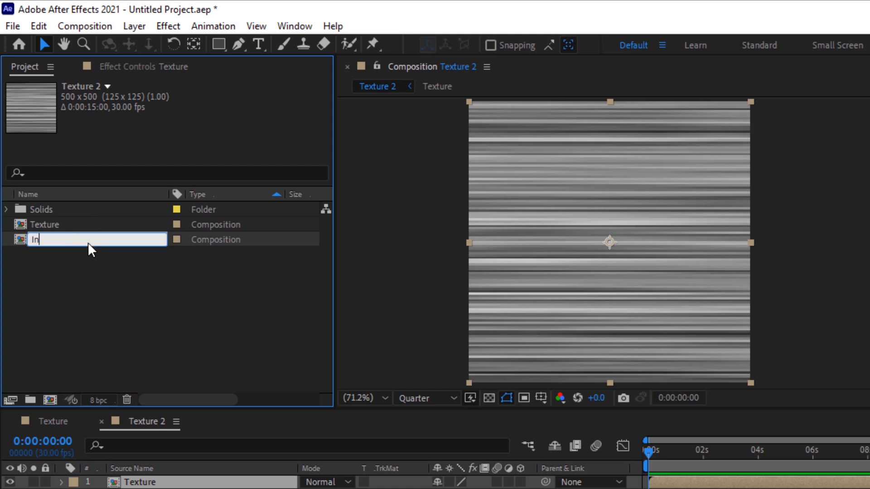
type("Inverted_")
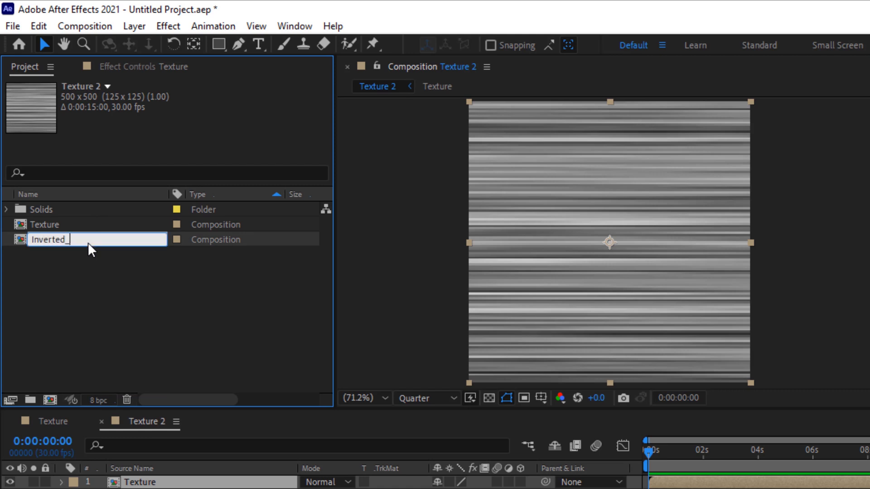
type("Texture")
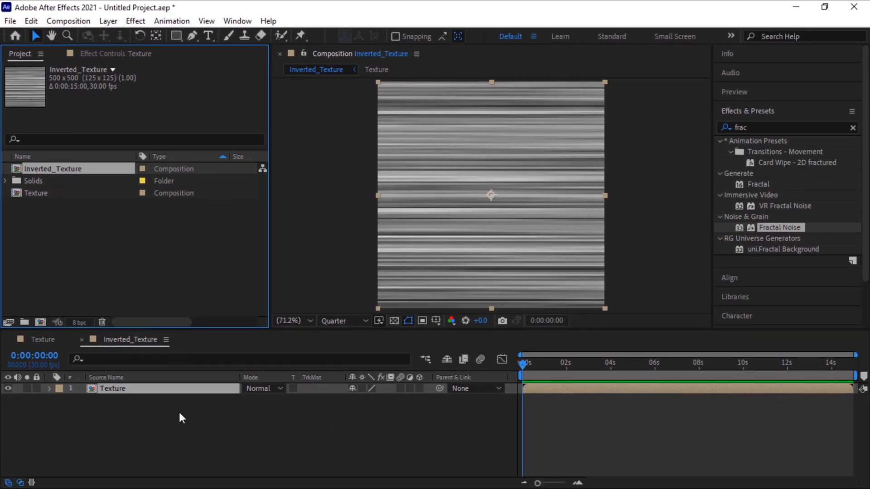
mouse_move(190, 277)
type("in")
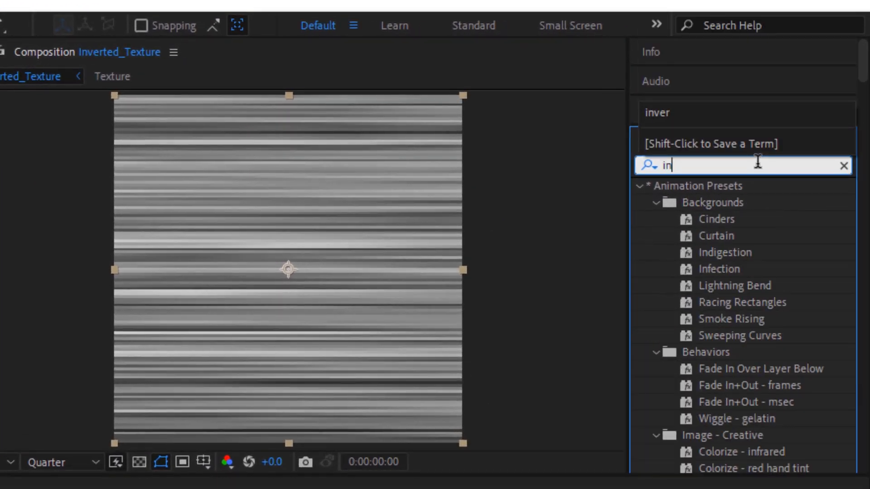
Step: Apply the Invert effect to the Texture layer inside Inverted_Texture
type("ver")
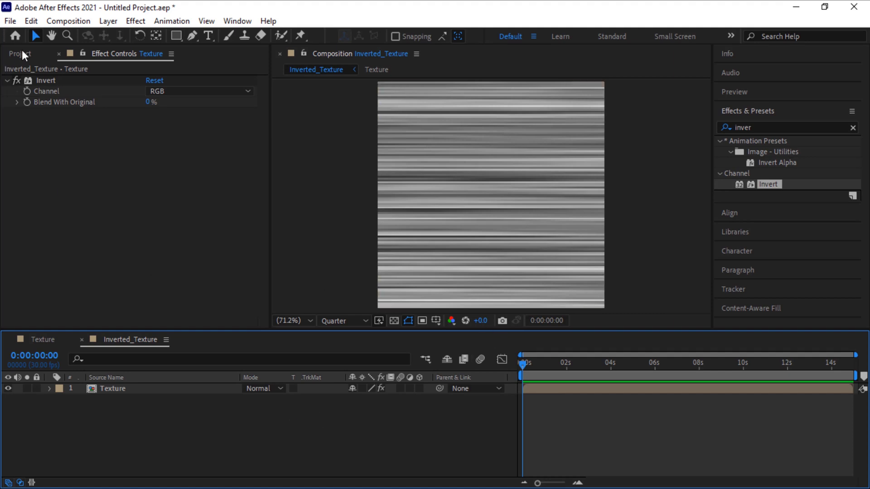
left_click(19, 54)
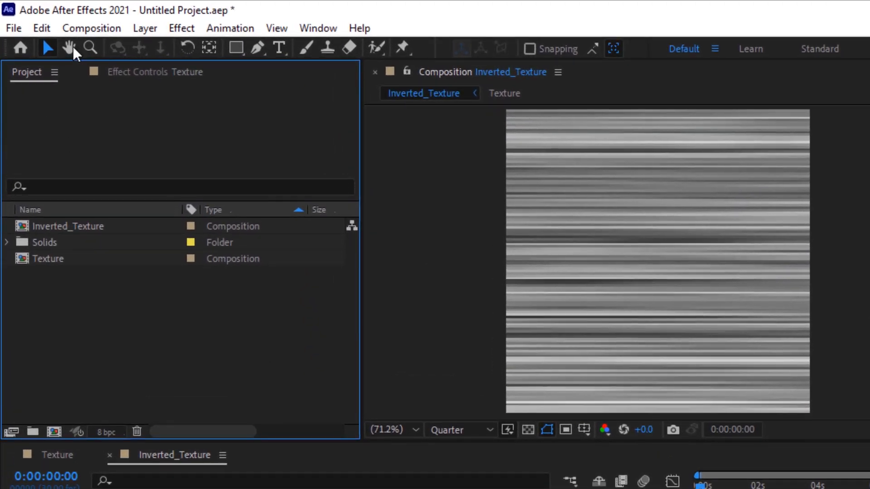
Step: Create a 1920 × 1080 composition named 'Final'
left_click(91, 27)
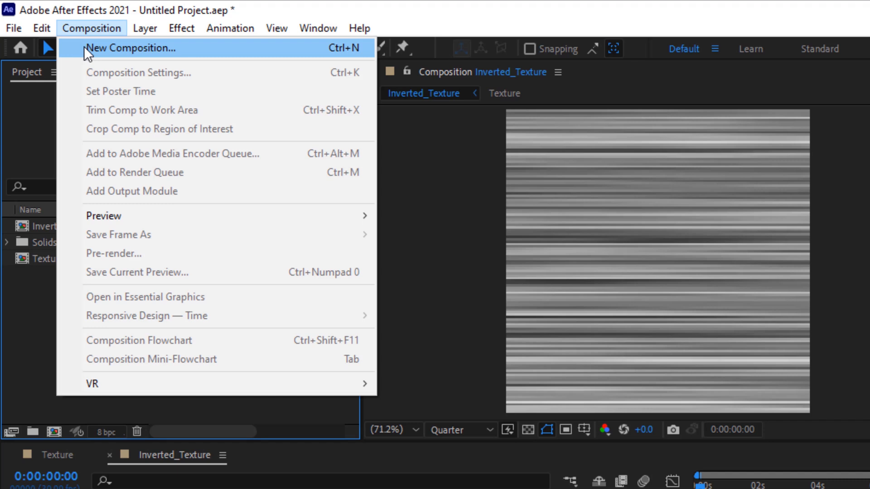
left_click(131, 48)
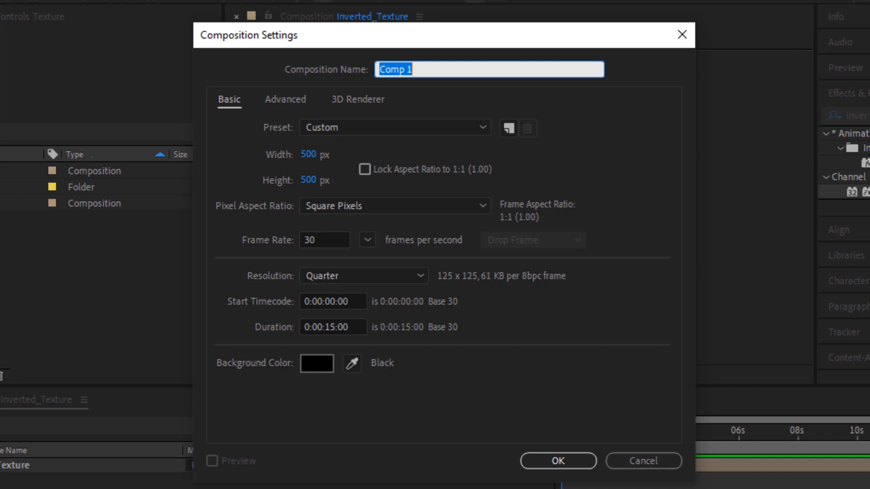
type("Final")
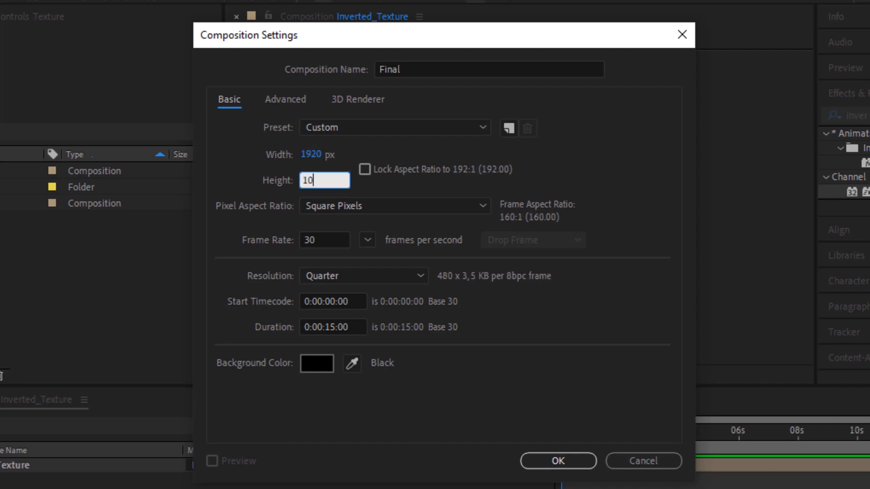
type("1080")
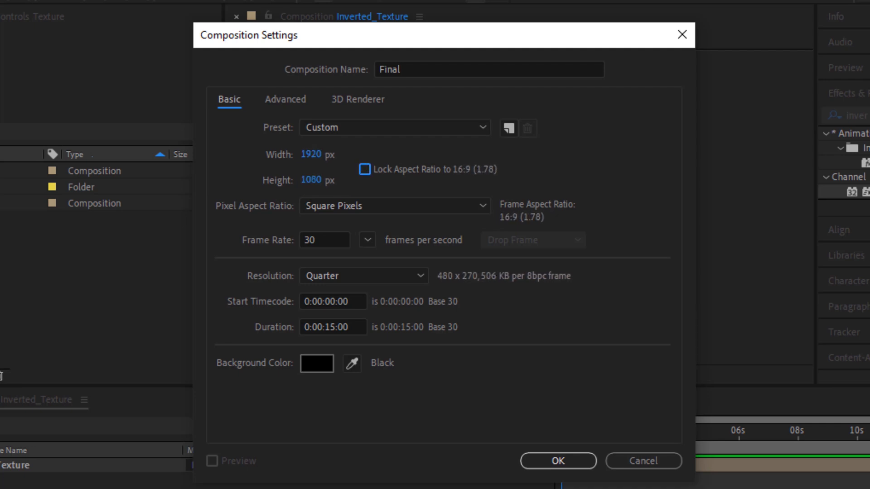
triple_click(332, 327)
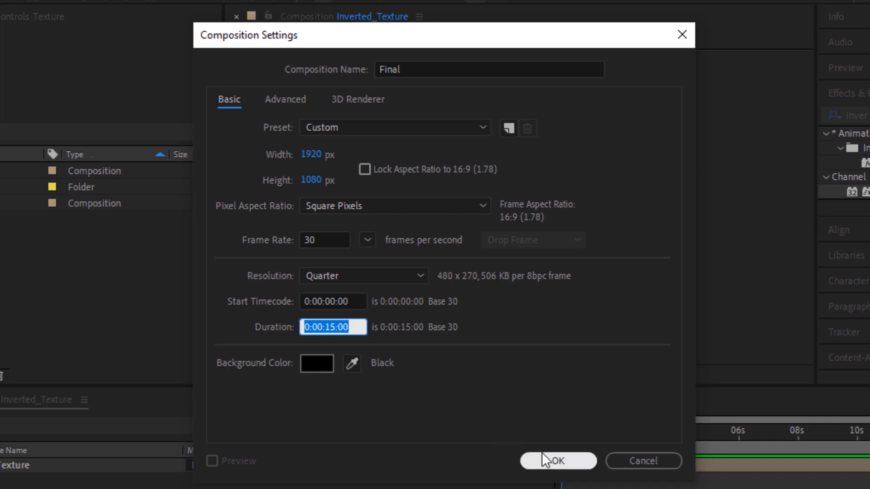
left_click(557, 461)
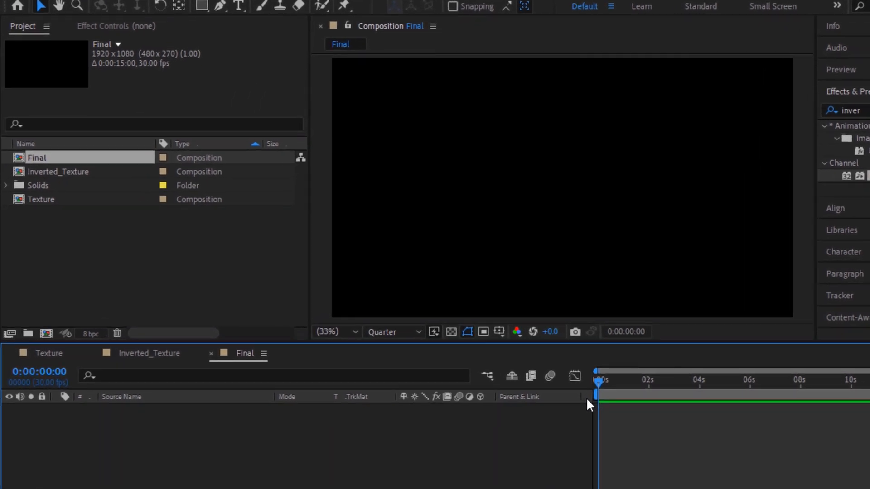
mouse_move(100, 179)
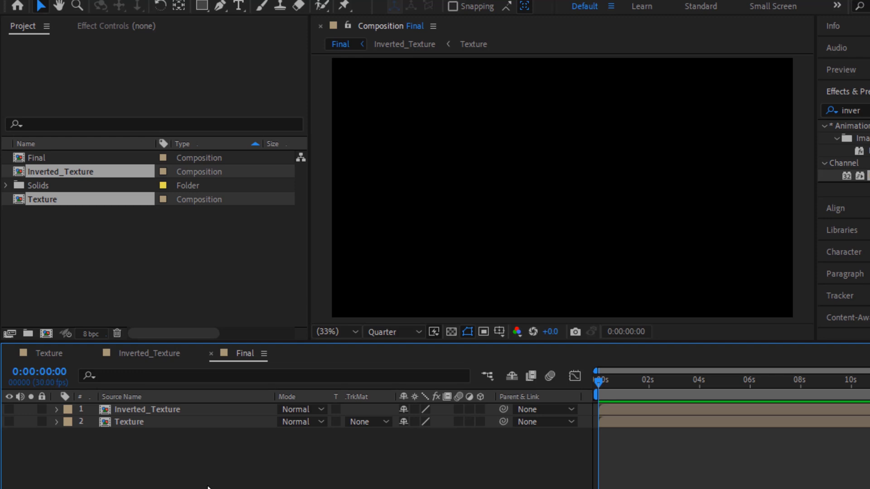
mouse_move(132, 475)
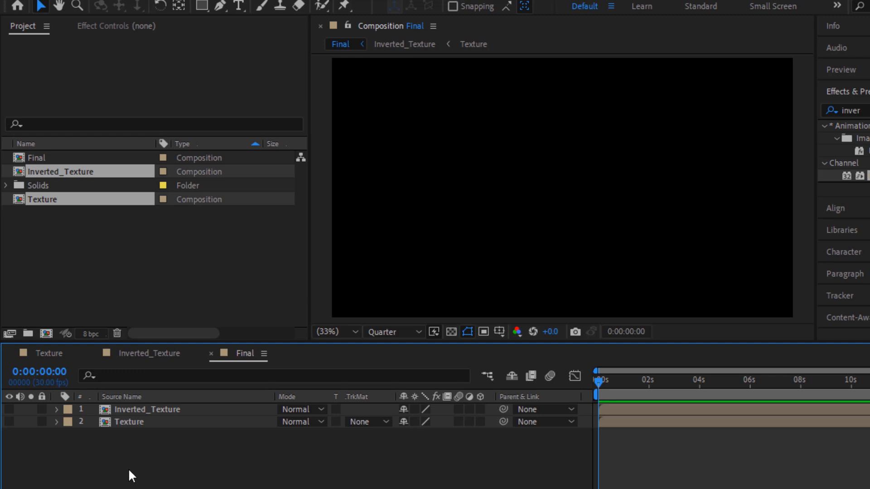
Step: Add Inverted_Texture and Texture as layers in the Final comp
right_click(131, 475)
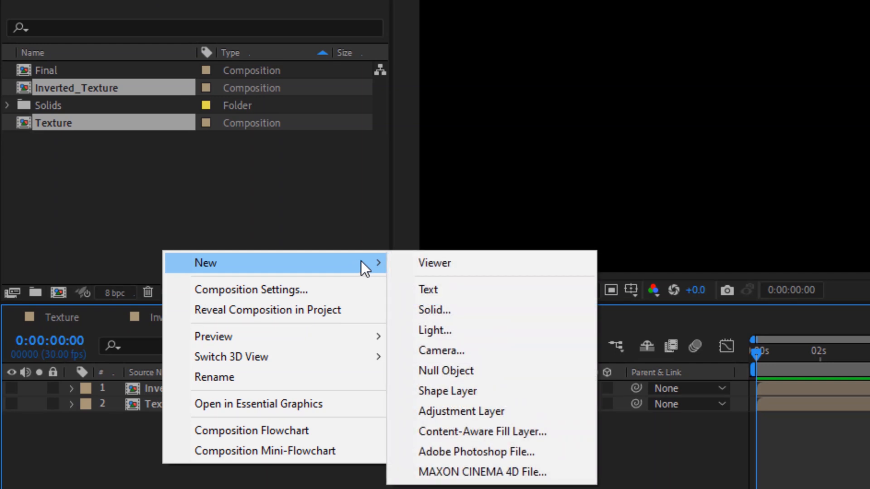
Step: Add a full-frame solid named 'TAO' to the Final composition
left_click(434, 309)
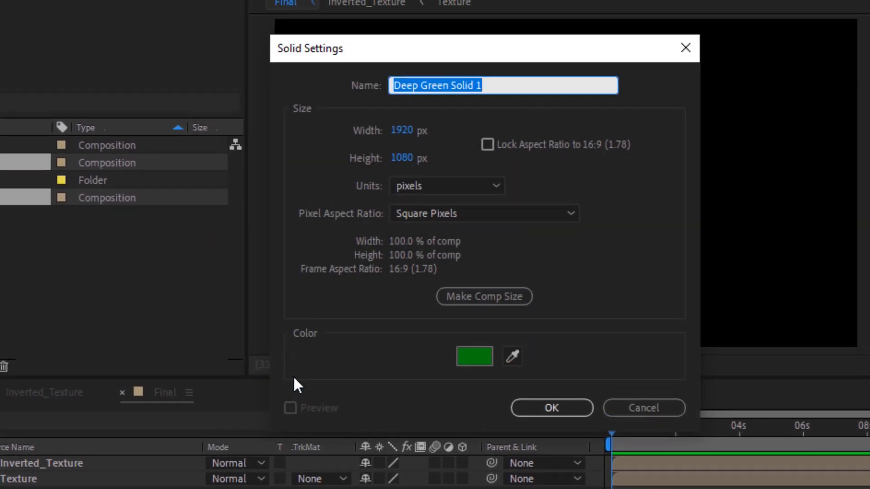
type("TAO")
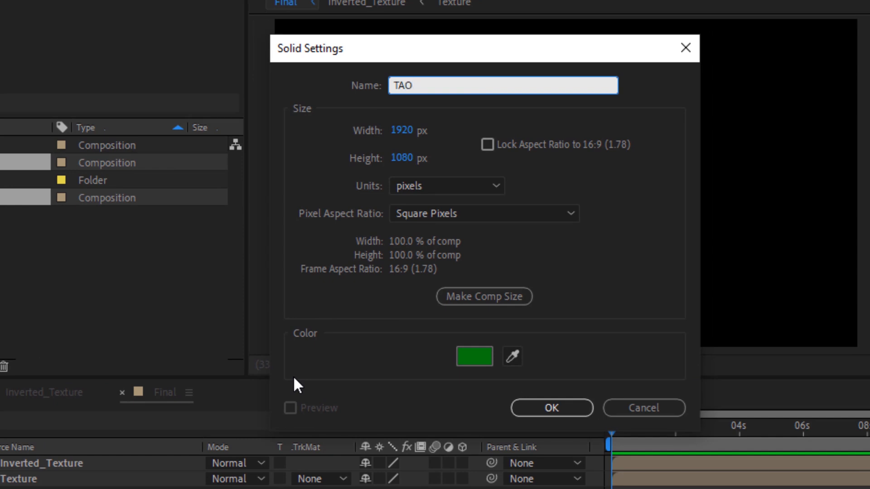
left_click(551, 408)
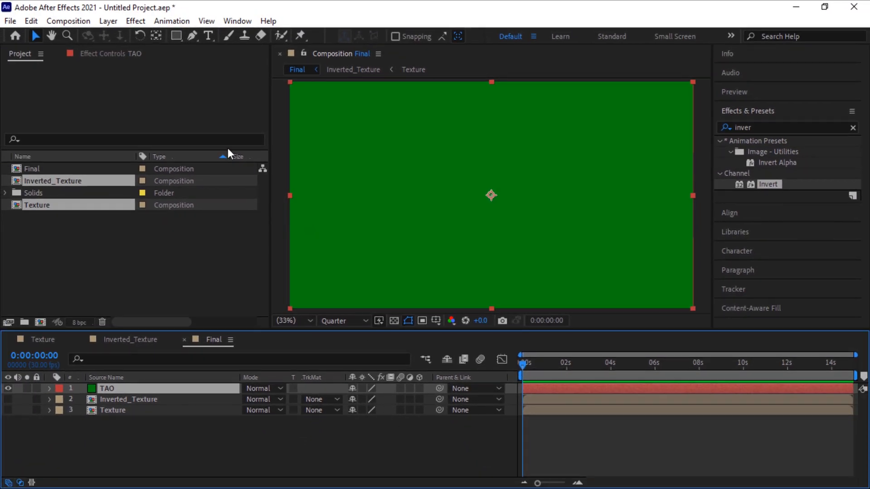
left_click(135, 20)
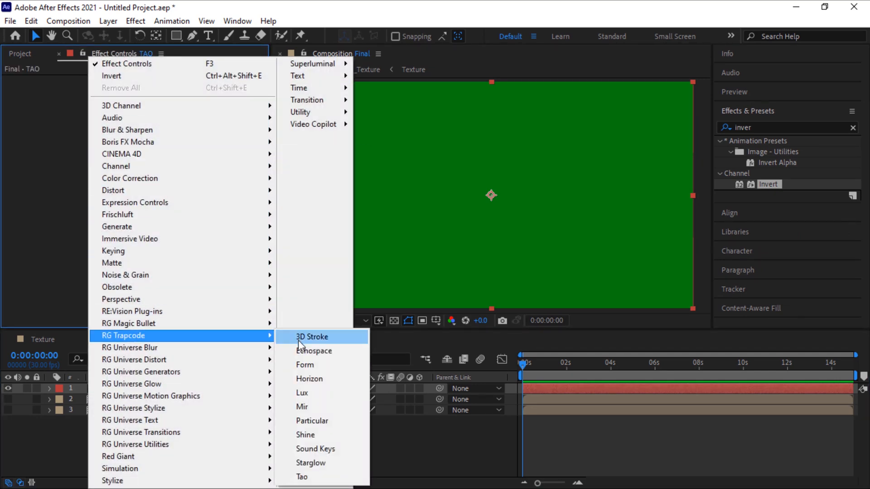
Step: Apply RG Trapcode Tao to the TAO solid
left_click(302, 477)
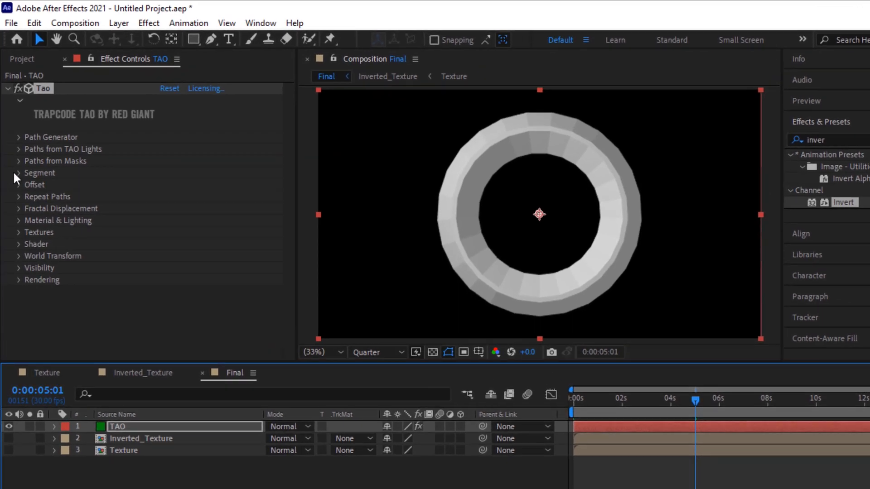
Step: Set Tao's Segment Sides to 340 and render the preview at Full resolution
left_click(19, 173)
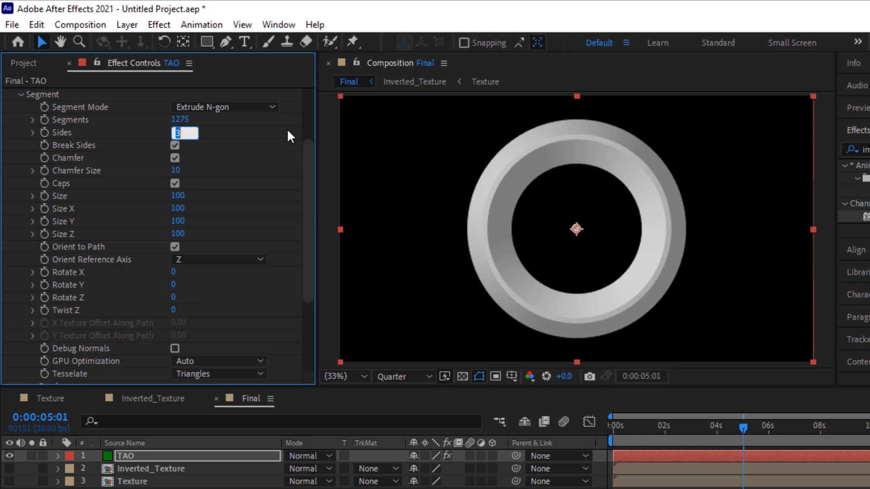
type("340")
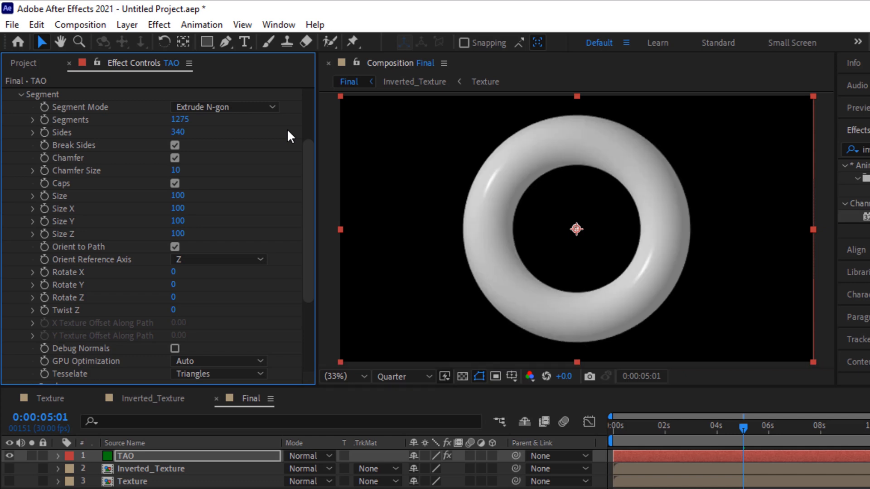
left_click(401, 376)
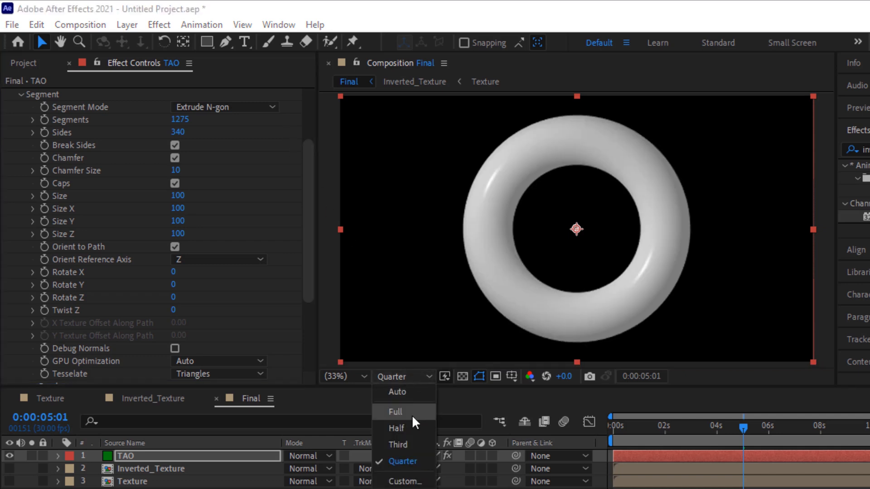
left_click(395, 412)
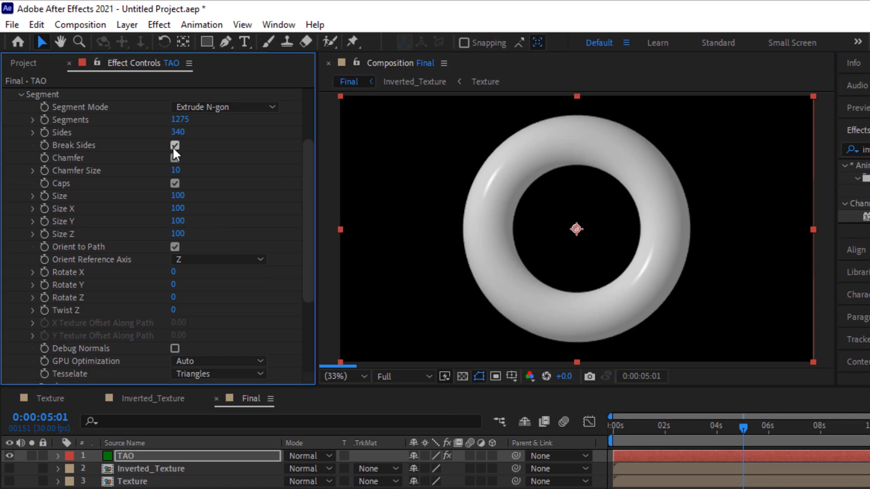
Step: Turn off Break Sides, Chamfer and Caps, and set Twist Z to 360
left_click(175, 158)
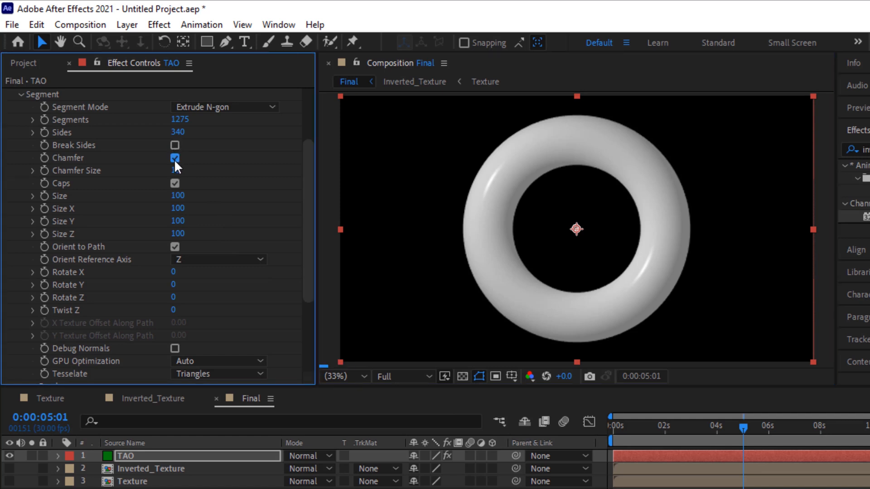
left_click(175, 158)
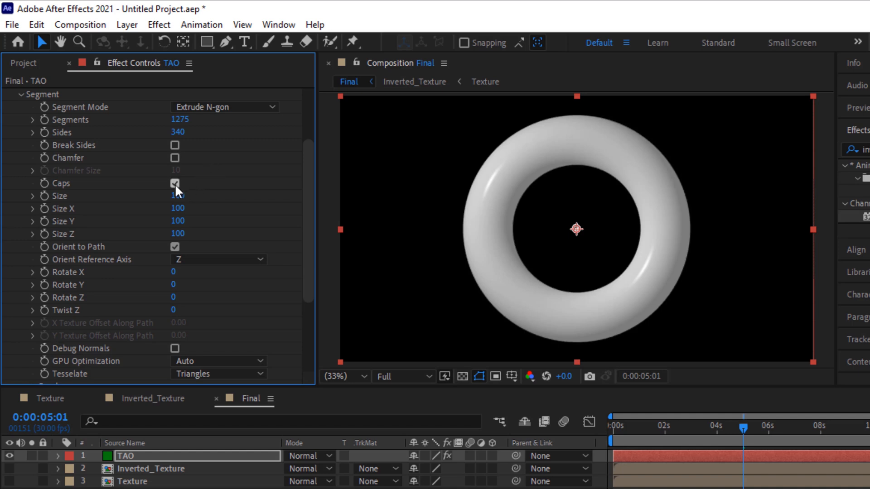
left_click(174, 183)
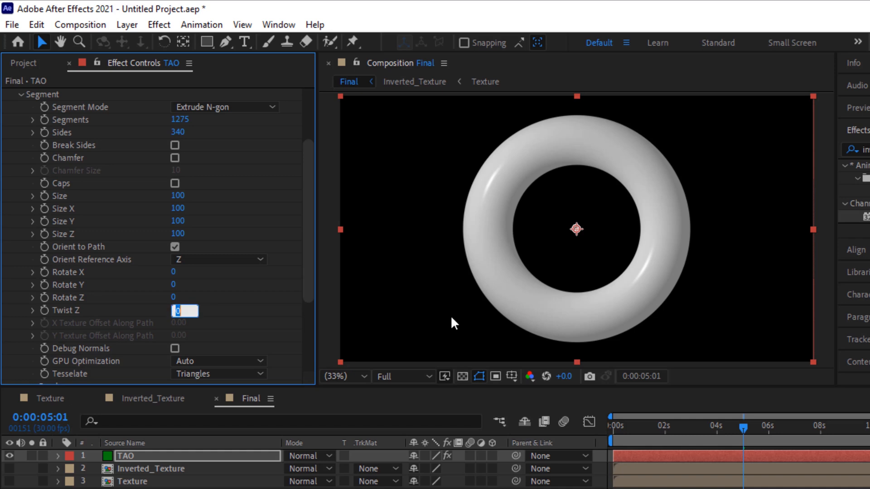
type("360")
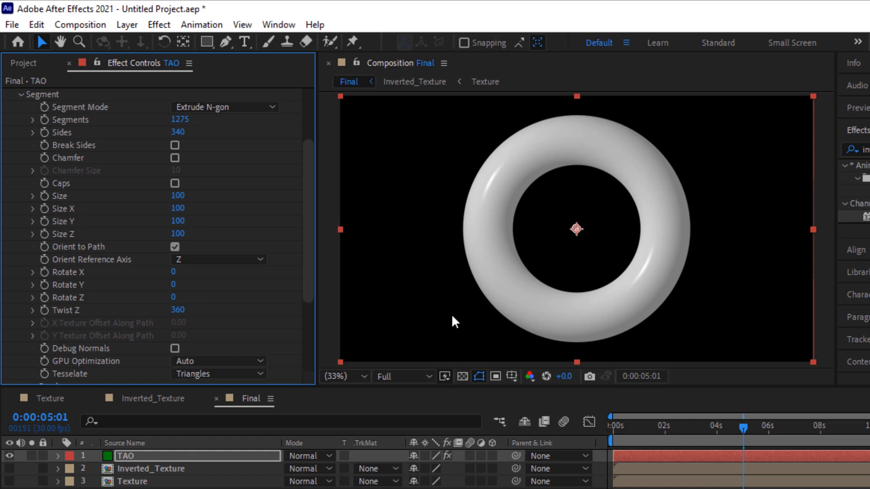
scroll("down", 3)
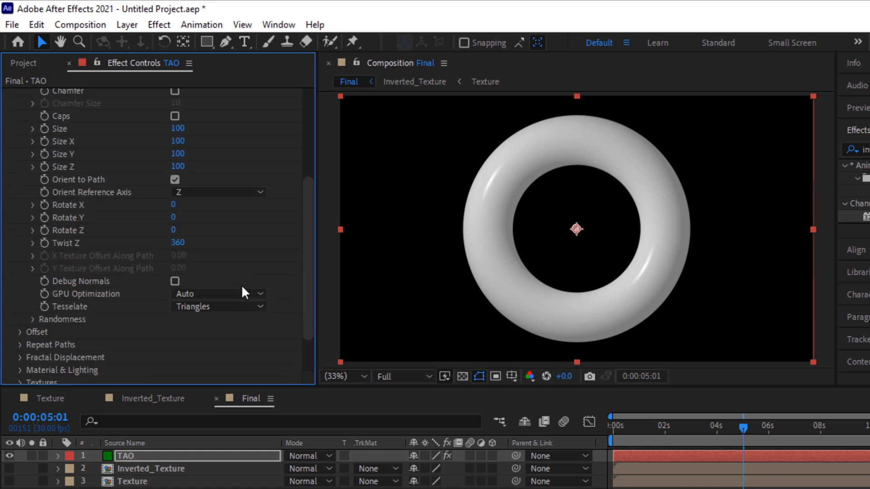
scroll("up", 3)
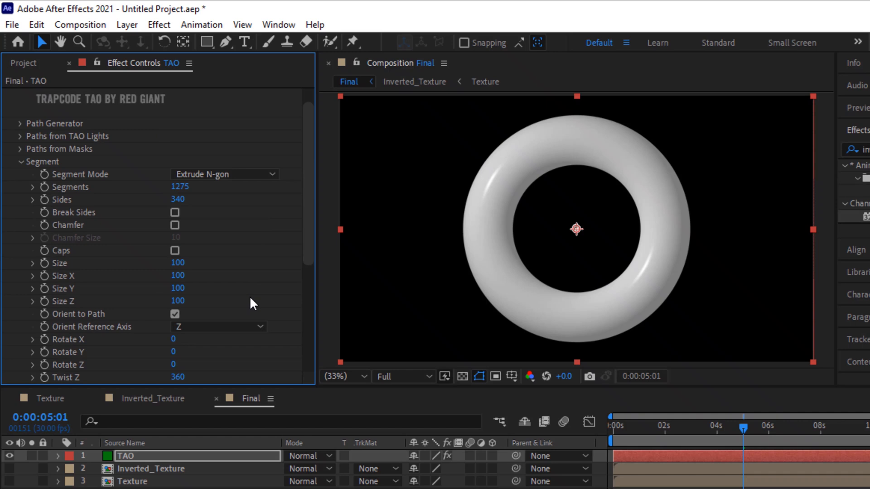
Step: Set Fractal Displacement to Multi SmoothRidge in Segment space with frequency 100
left_click(20, 162)
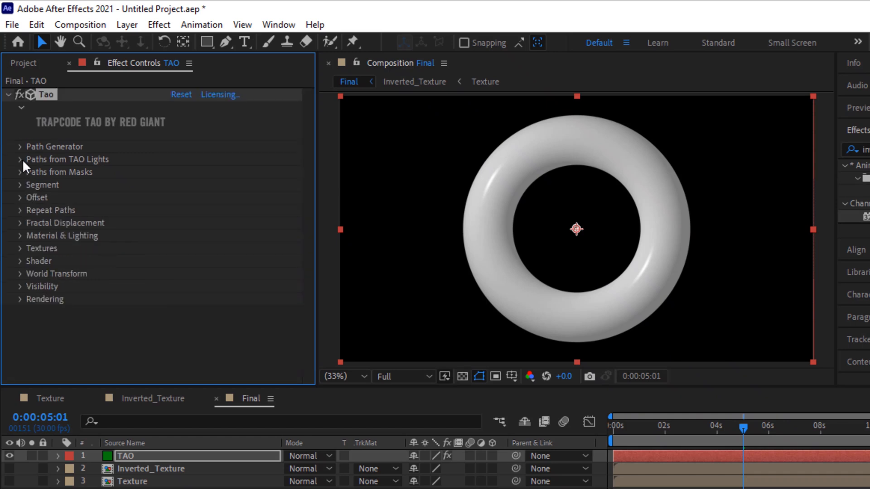
mouse_move(510, 376)
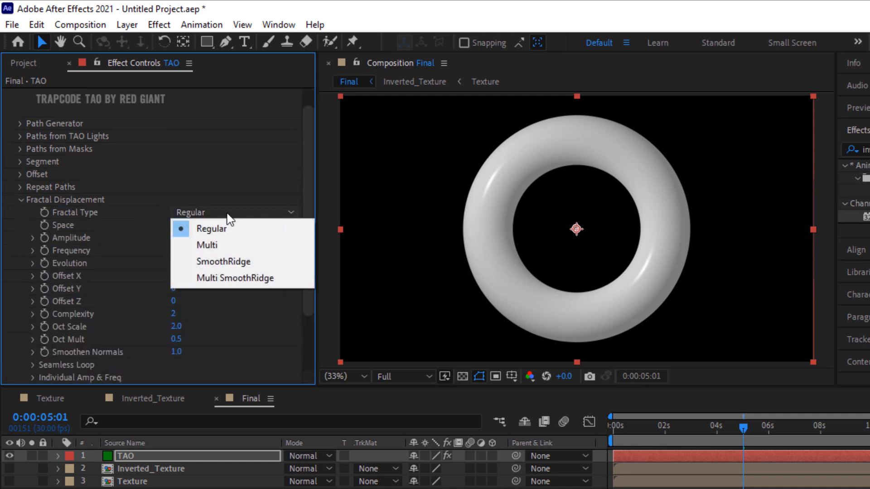
left_click(235, 277)
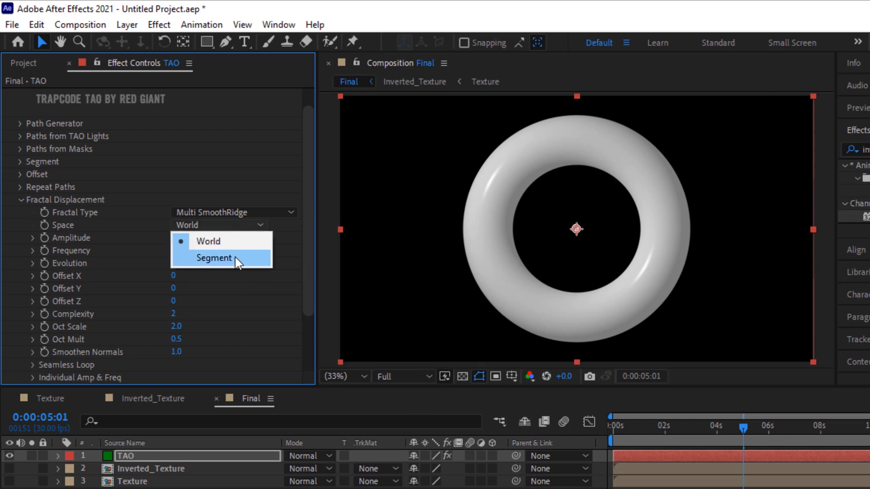
left_click(215, 257)
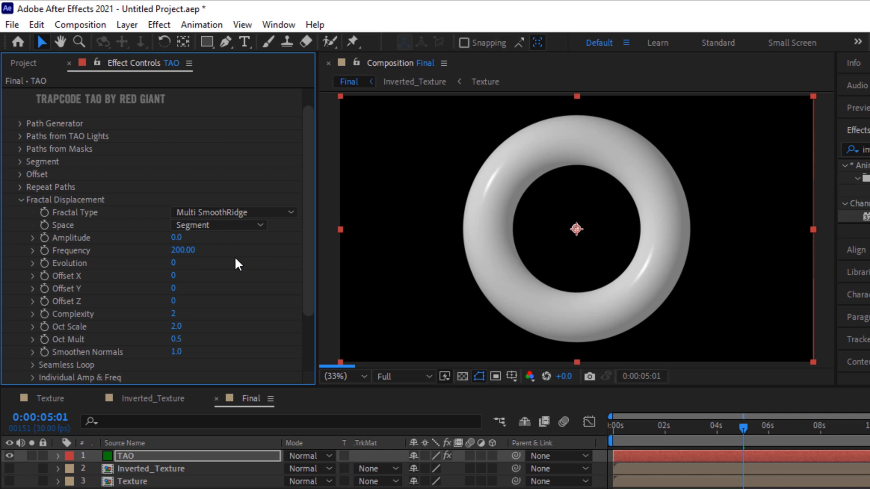
mouse_move(189, 247)
type("55")
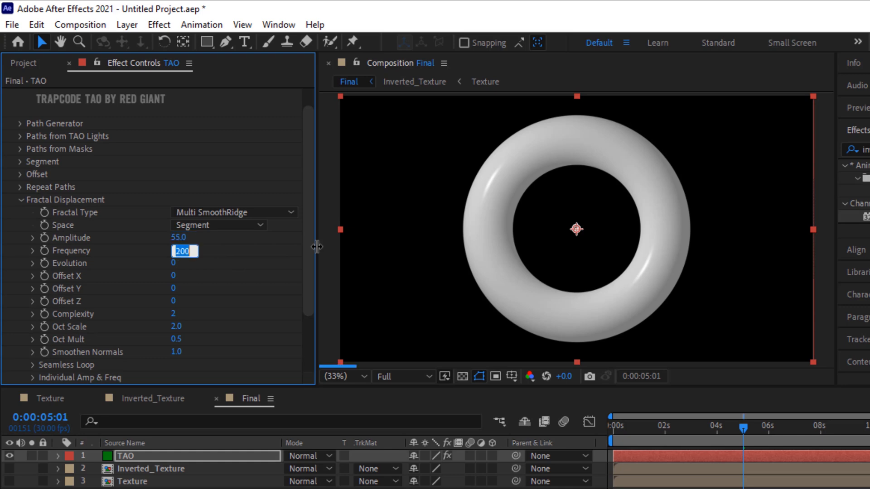
type("100.00")
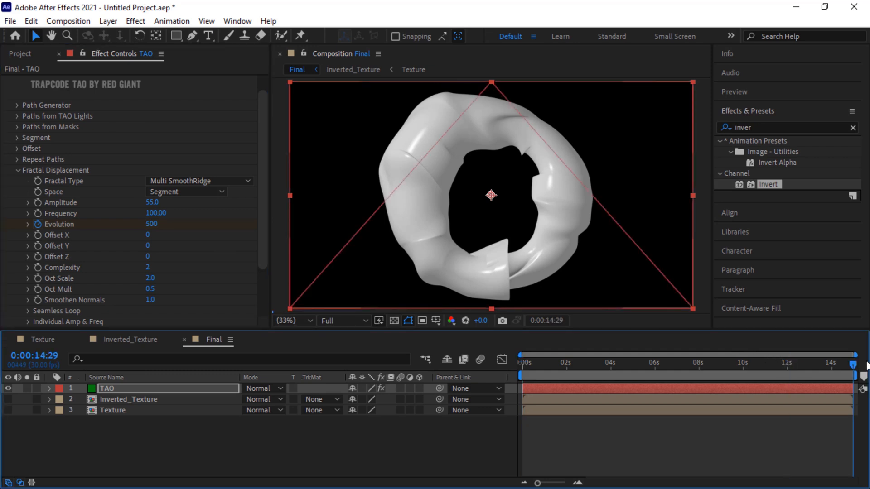
Step: Keyframe Offset Z at 1330 with complexity 10, octave multiplier 0.6, then return to frame 0
double_click(156, 225)
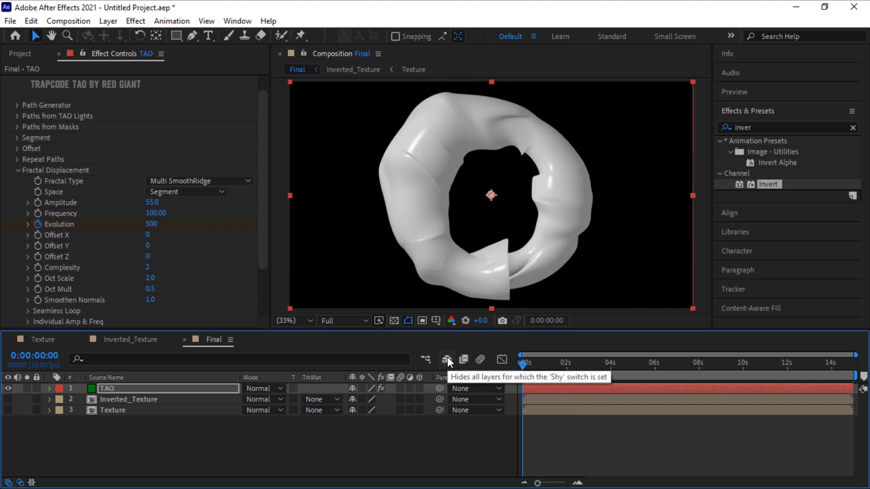
mouse_move(67, 258)
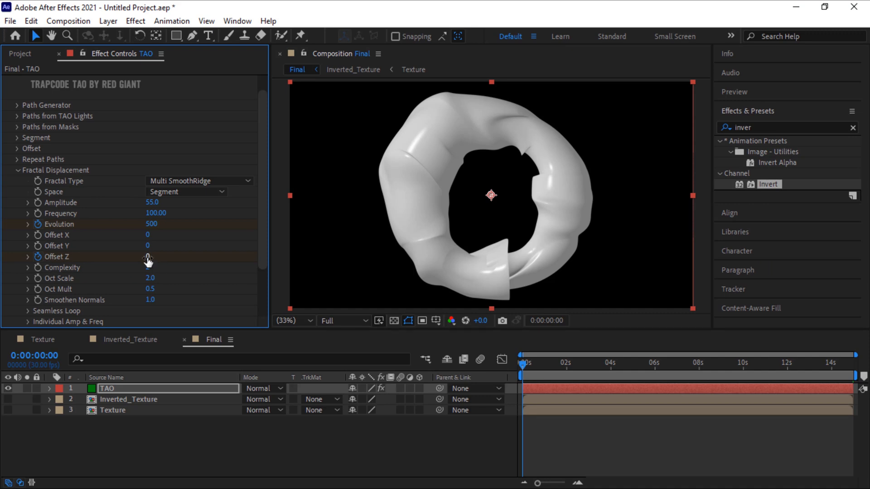
double_click(148, 257)
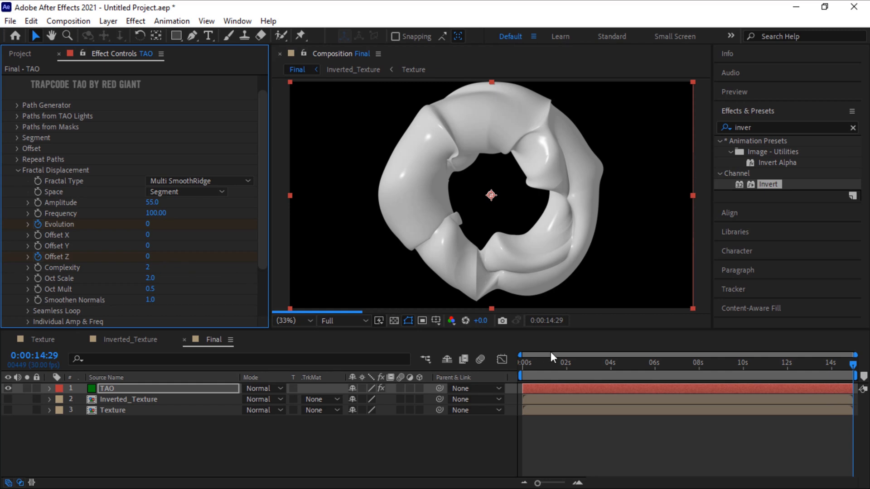
left_click(522, 363)
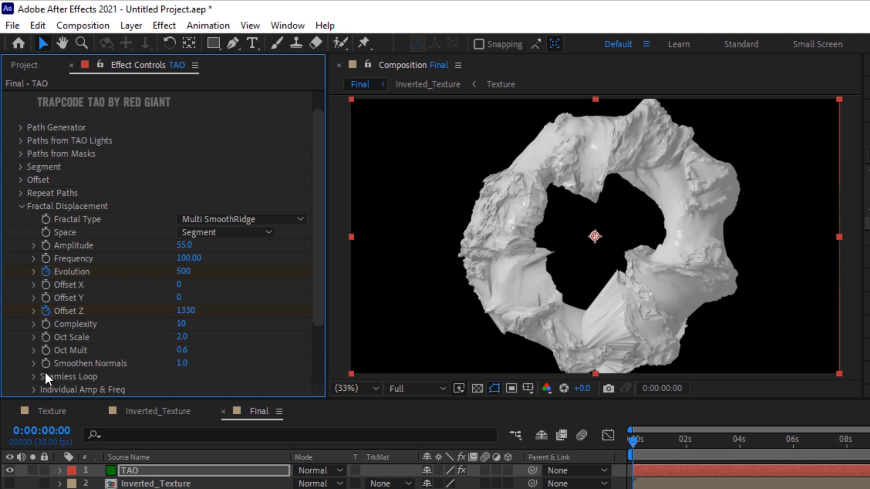
Step: Under Seamless Loop, enter Loop Evolution 500 and Loop Z 1330
left_click(20, 376)
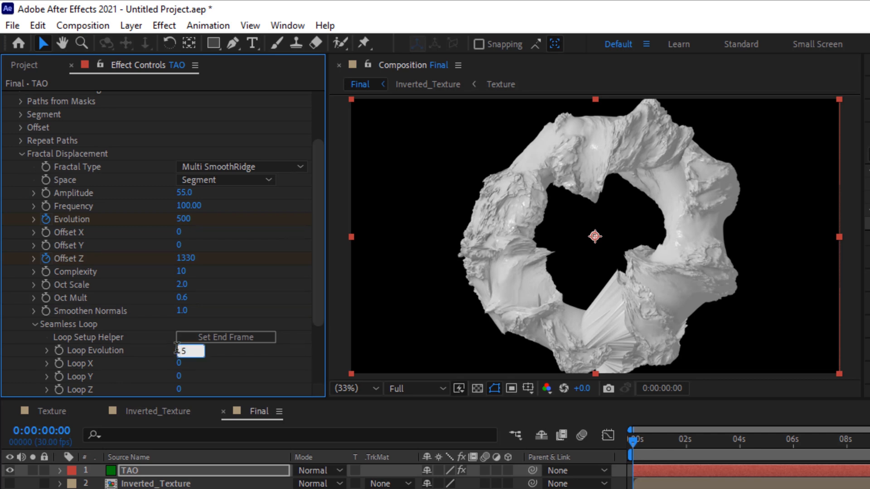
type("500")
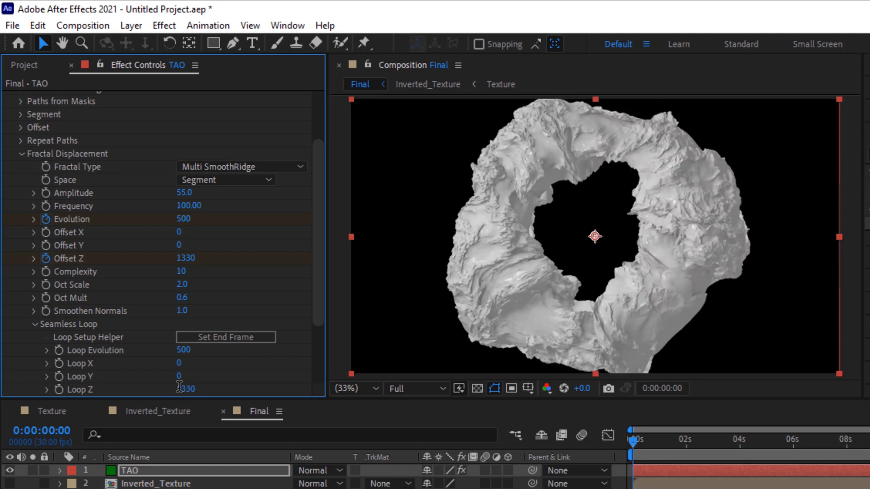
left_click(36, 324)
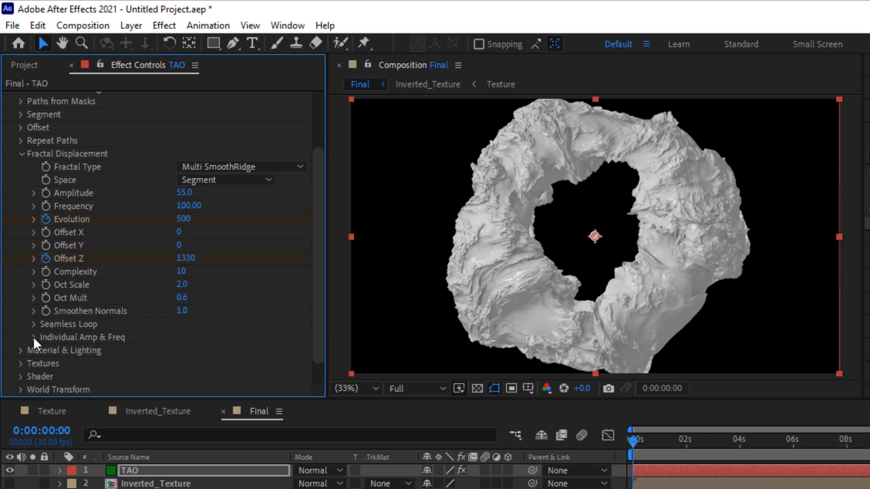
Step: Under Individual Amp & Freq, set Amplitude X and Z to 0, Frequency X 30, and lower Frequency Y
left_click(33, 336)
type("0")
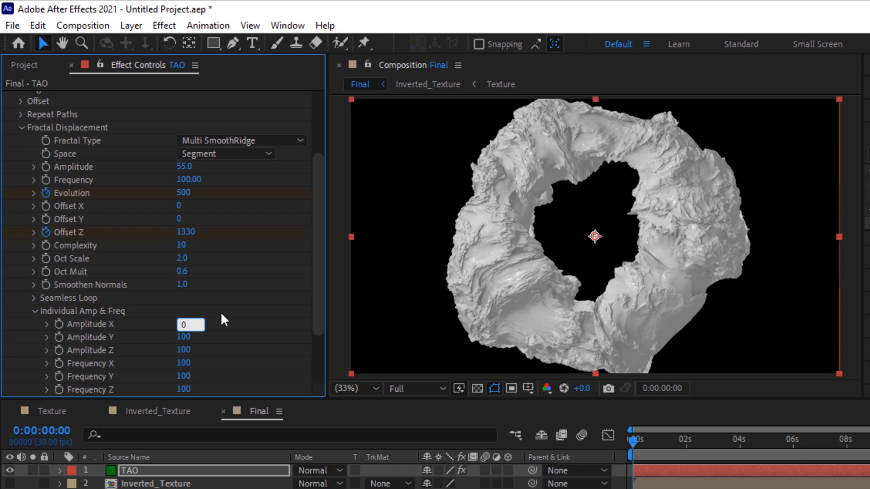
double_click(190, 337)
type("0")
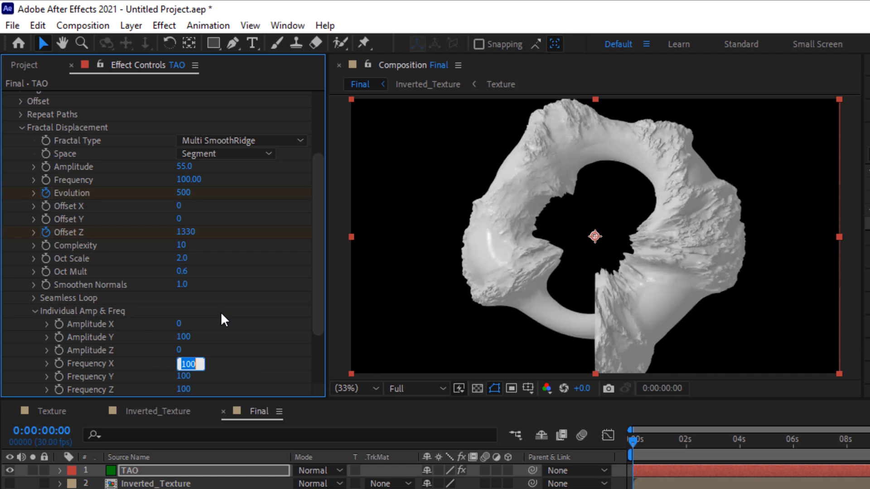
type("30")
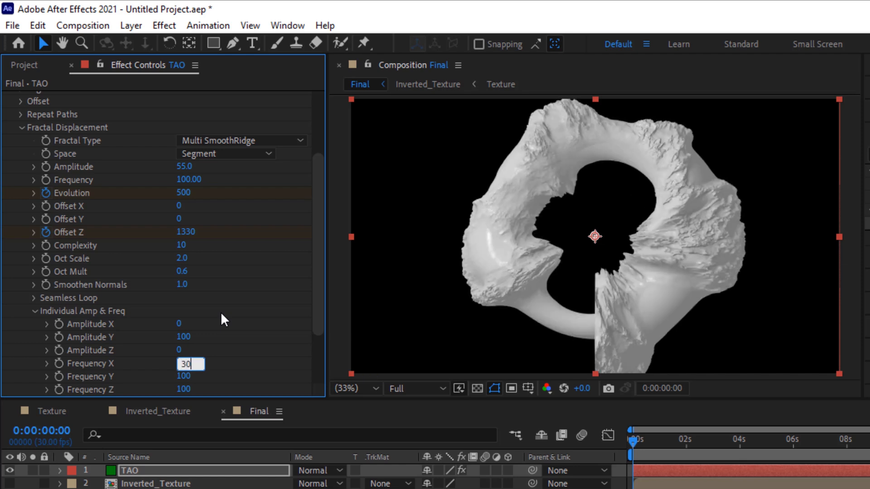
key("Return")
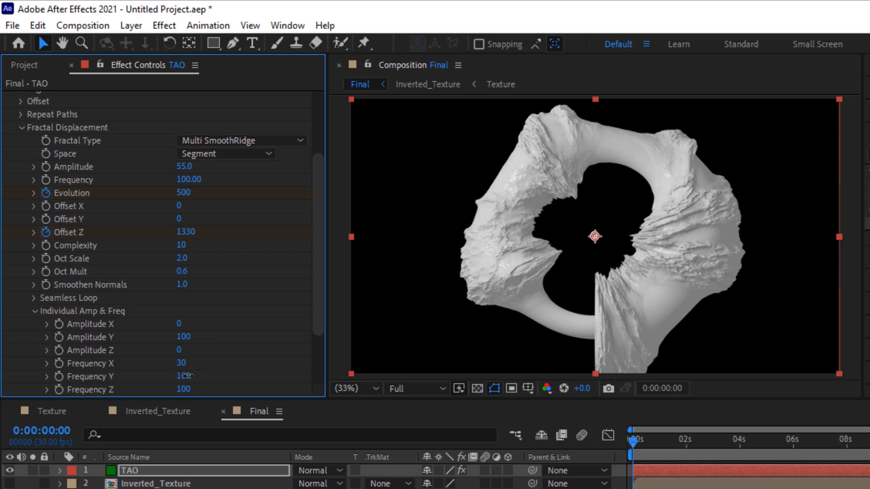
double_click(183, 376)
type("32")
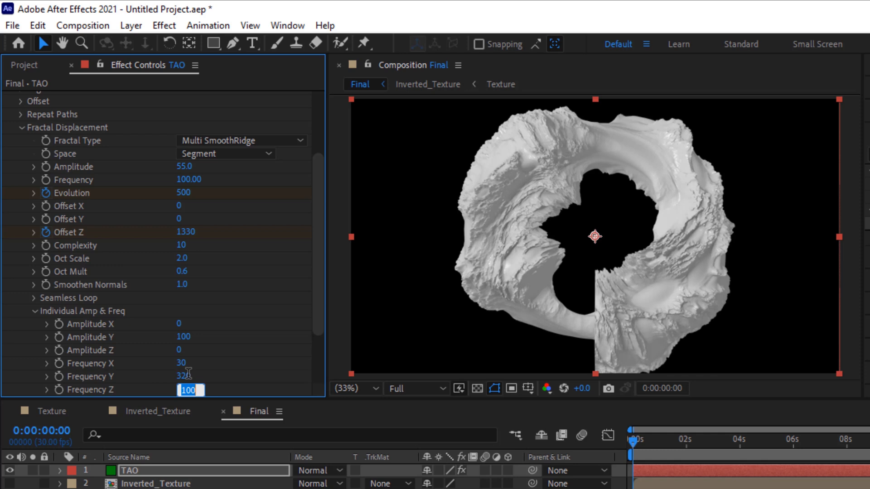
type("55")
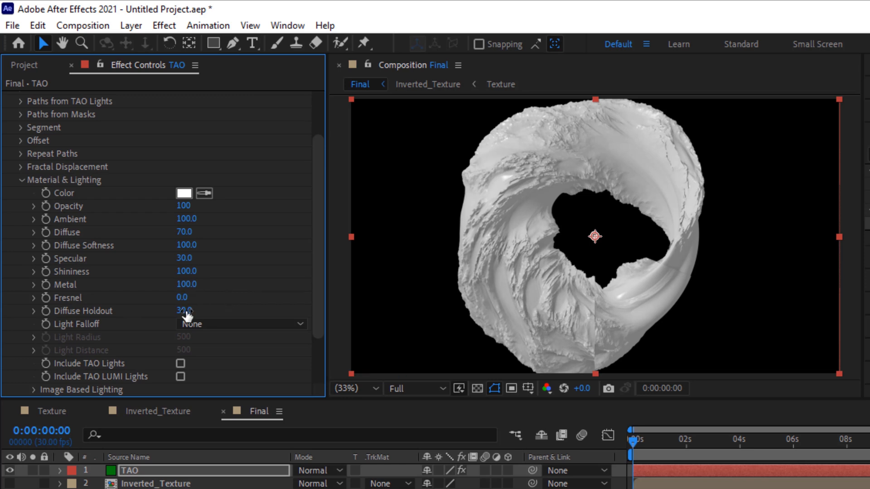
Step: Set the material's Fresnel to 95 and Diffuse Holdout to 100
double_click(182, 299)
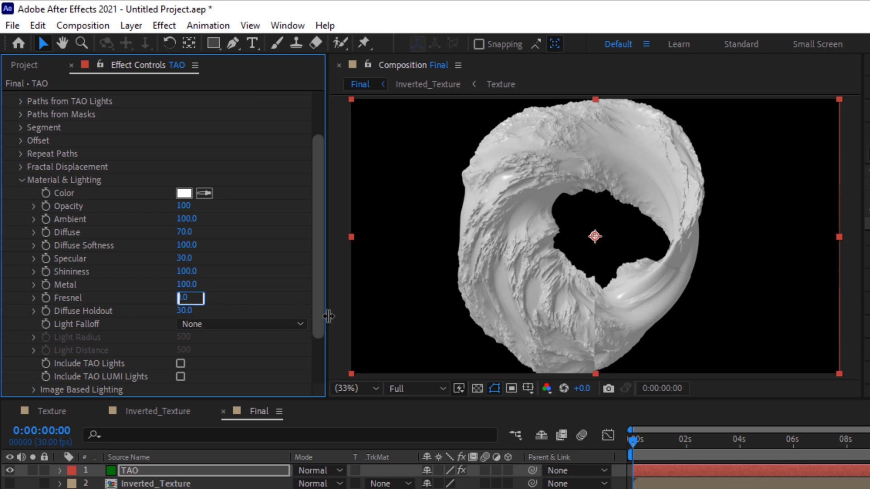
type("95")
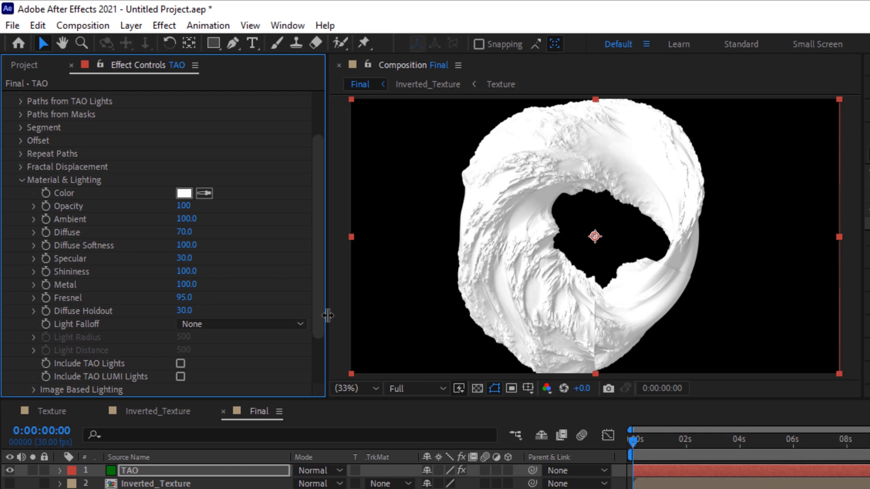
double_click(183, 312)
type("100")
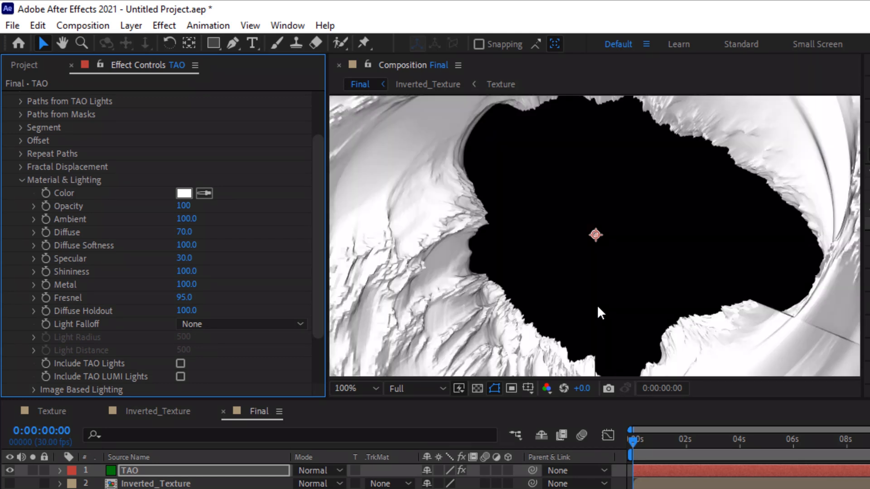
left_click(353, 388)
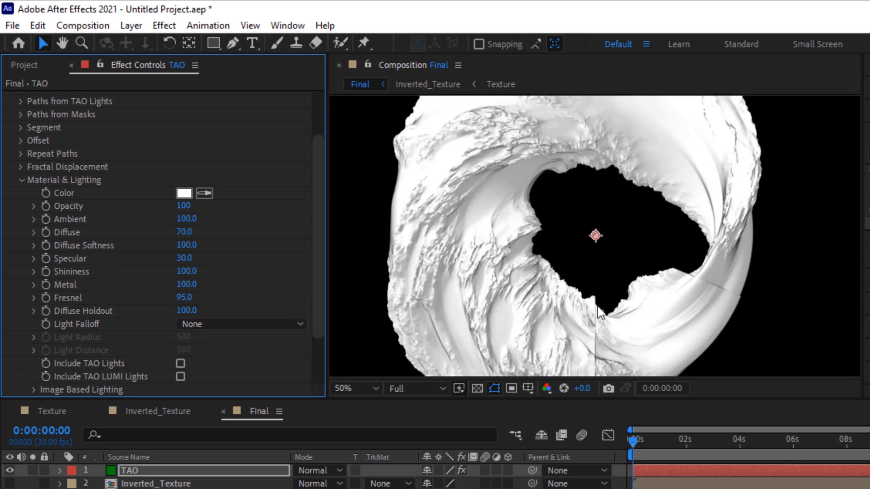
mouse_move(401, 332)
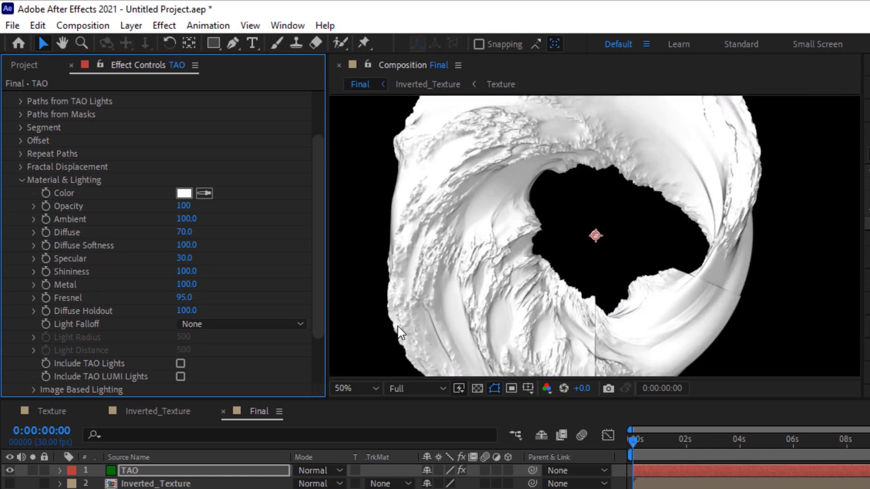
Step: Choose the Sunset Field built-in environment with exposure 1.4
scroll("down", 3)
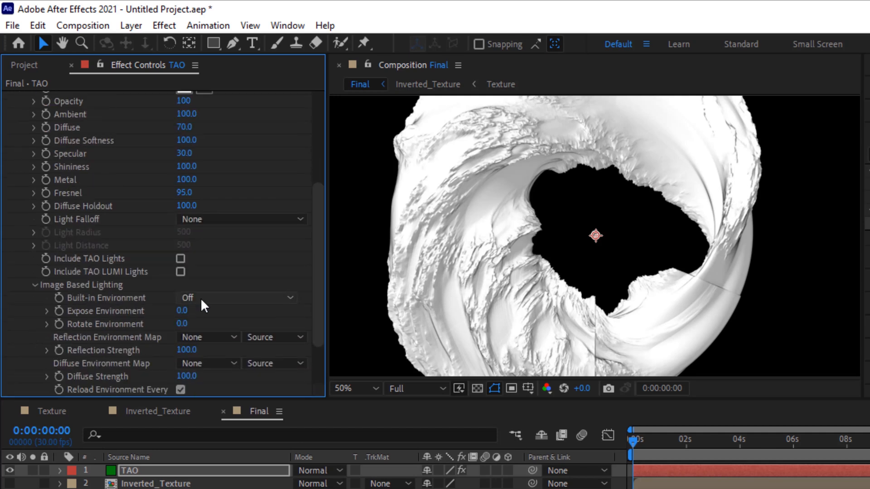
left_click(235, 298)
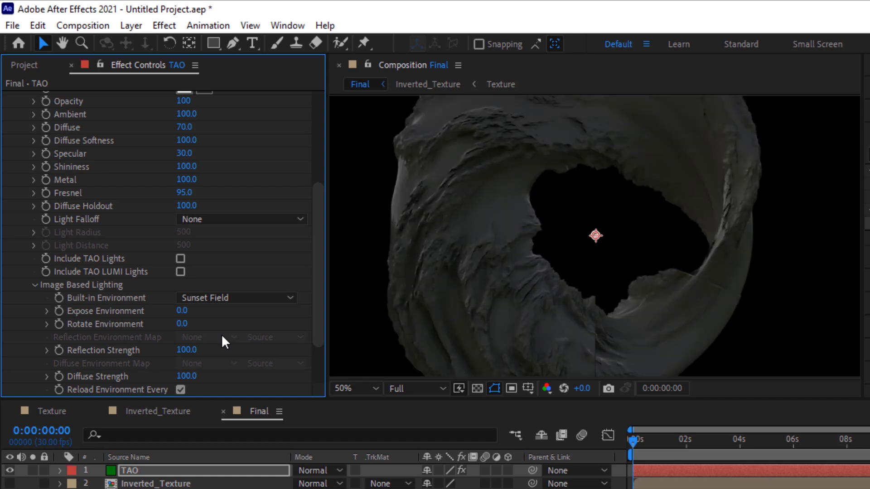
double_click(182, 310)
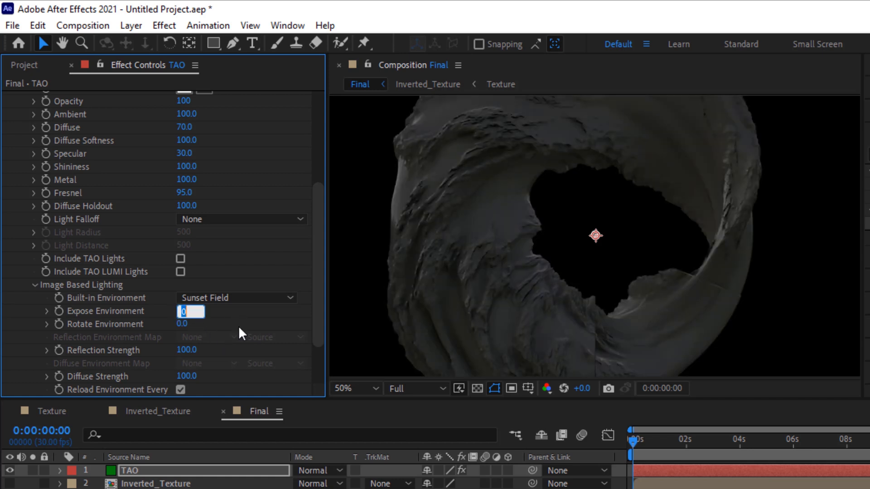
type("1")
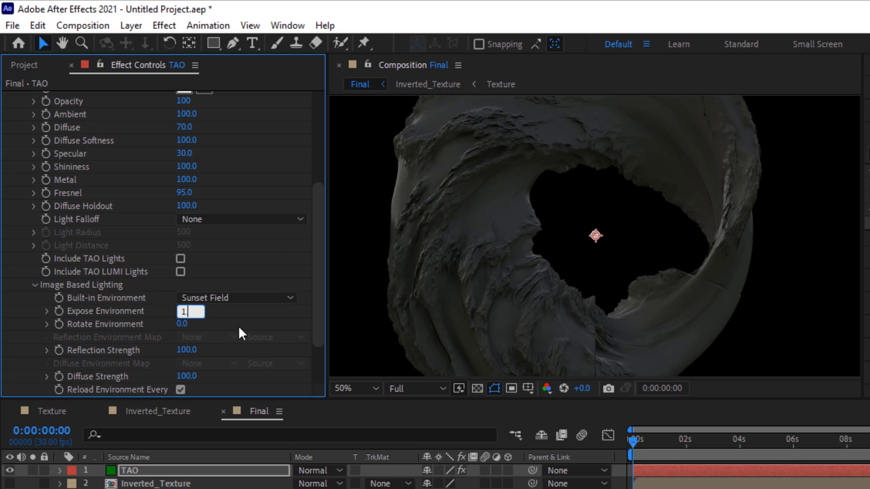
type(".4")
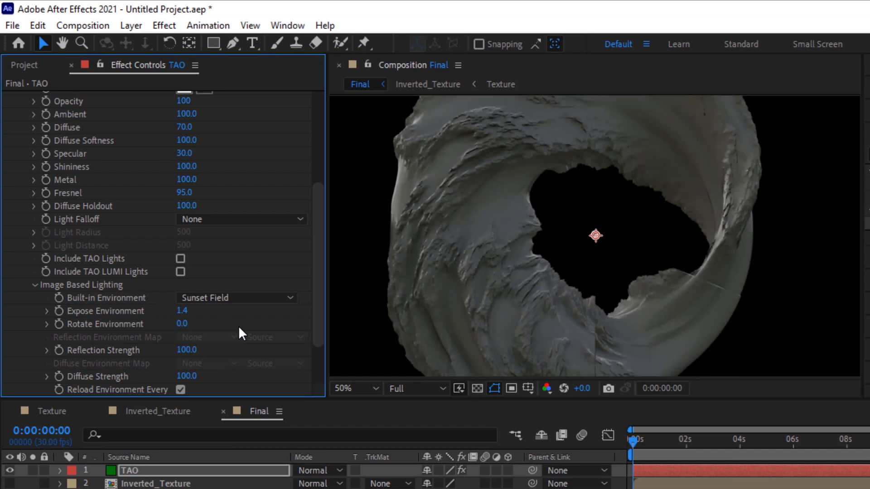
Step: Set the environment Reflection Strength to 335 and begin editing Diffuse Strength
scroll("down", 3)
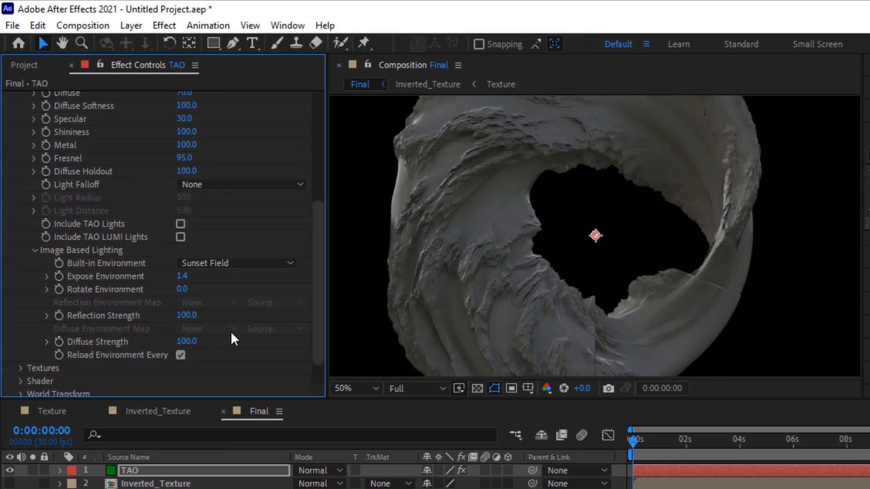
double_click(186, 316)
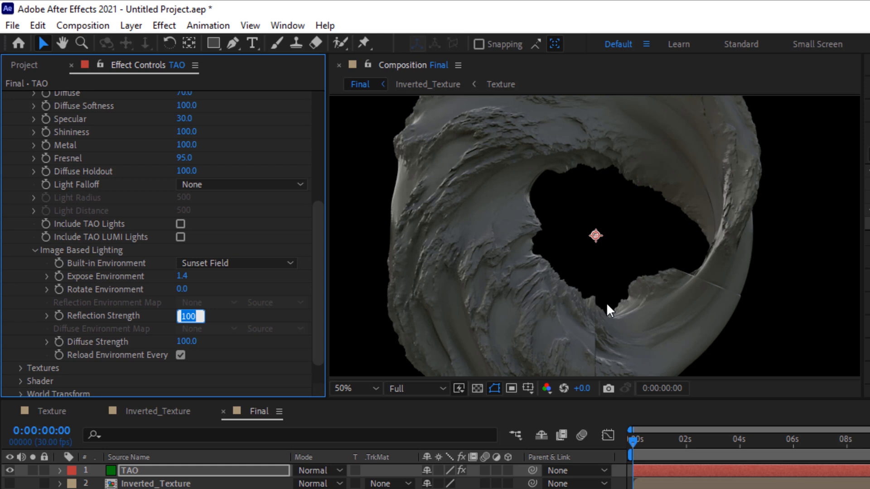
type("335.0")
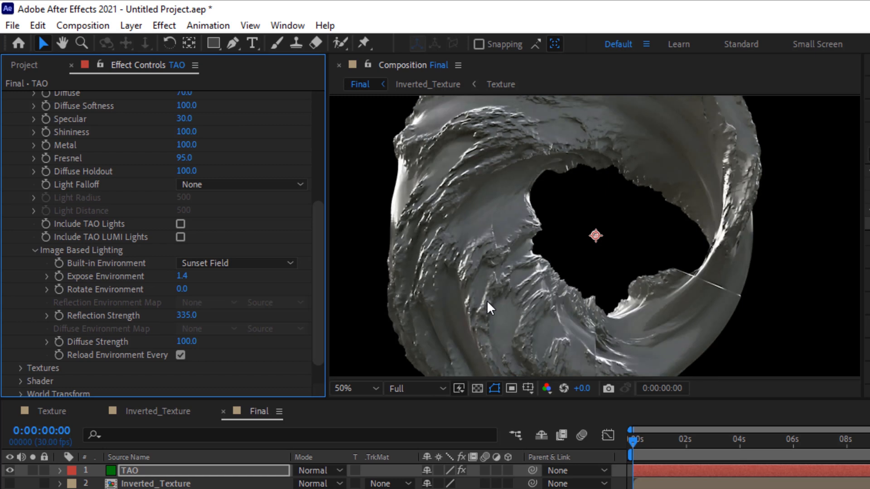
double_click(186, 341)
type("120")
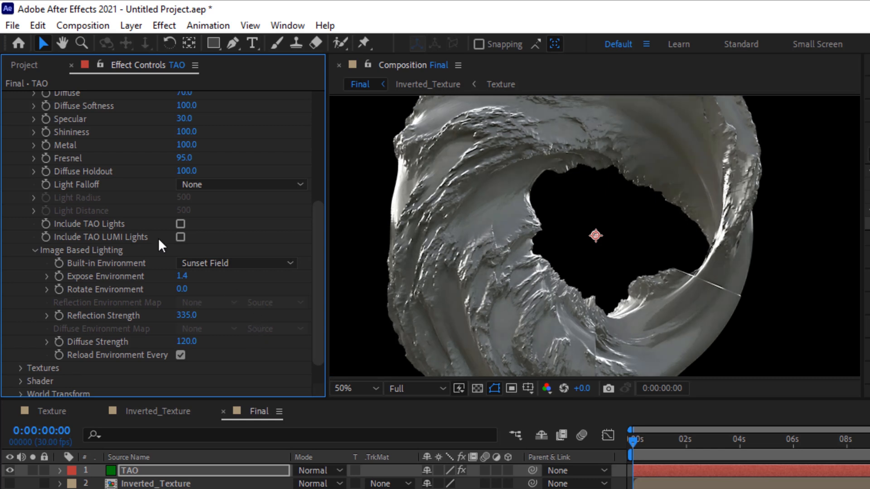
Step: Set Diffuse Strength to 120 and collapse the Material & Lighting group
scroll("up", 3)
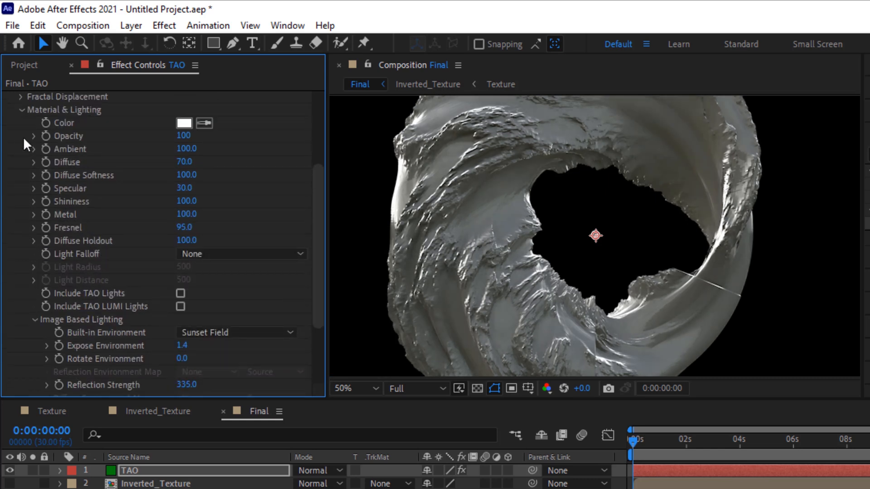
left_click(8, 97)
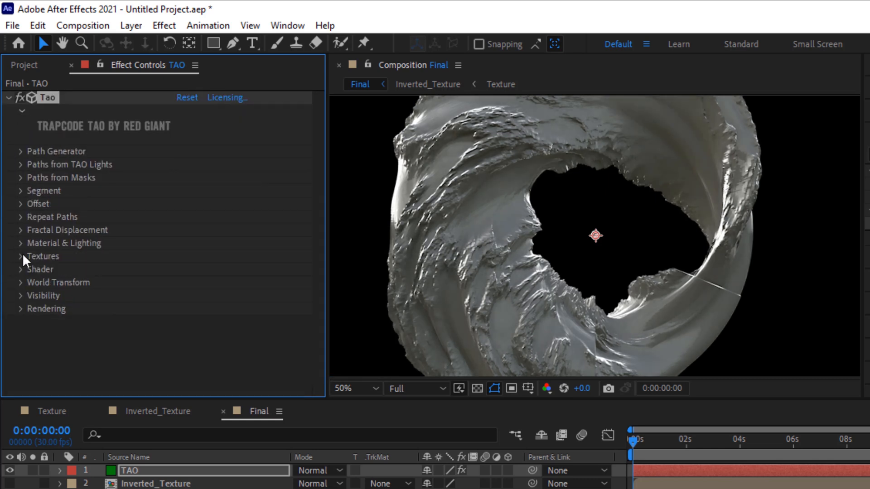
Step: Use Texture as colour texture, Inverted_Texture as specular map, and Texture Scale Y 5
left_click(21, 257)
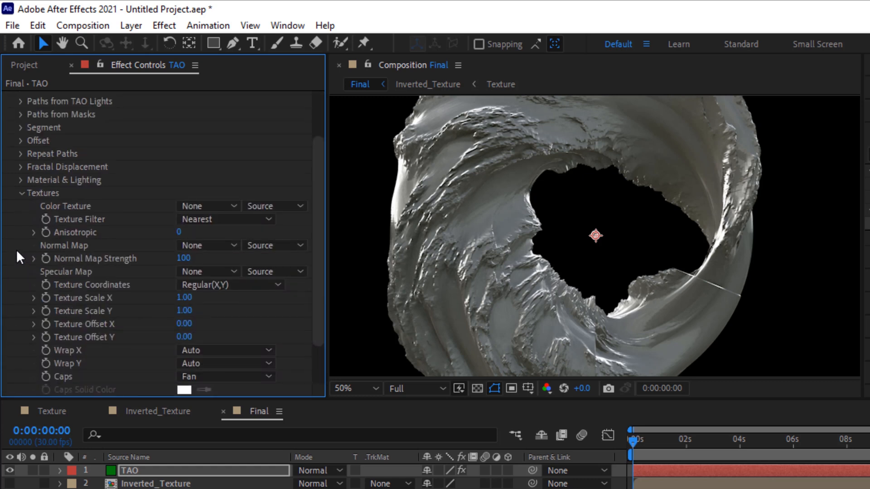
left_click(208, 205)
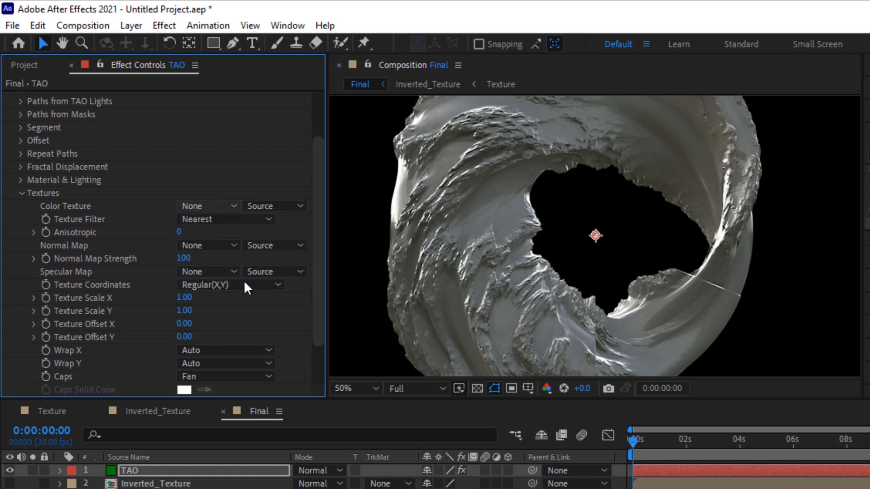
left_click(207, 206)
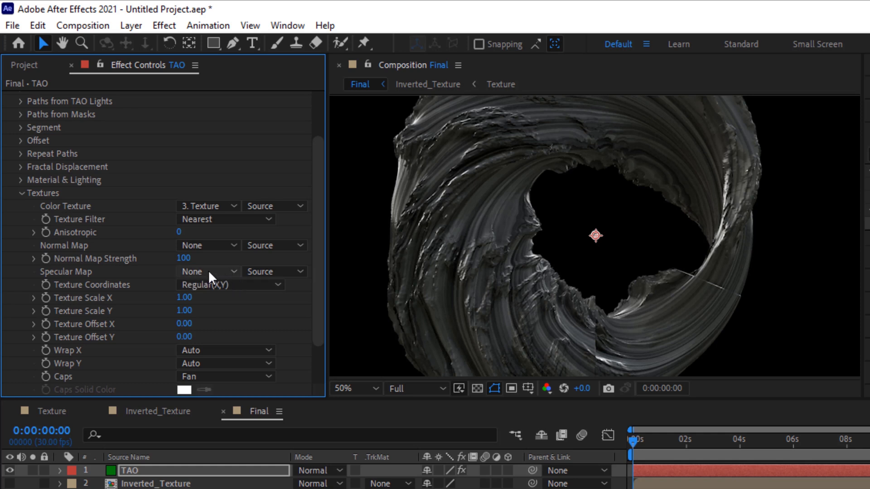
left_click(205, 271)
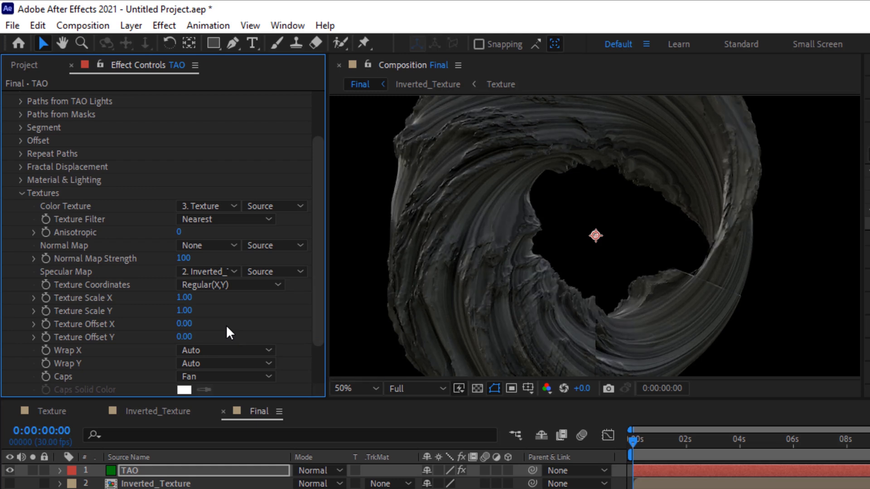
double_click(185, 311)
type("5")
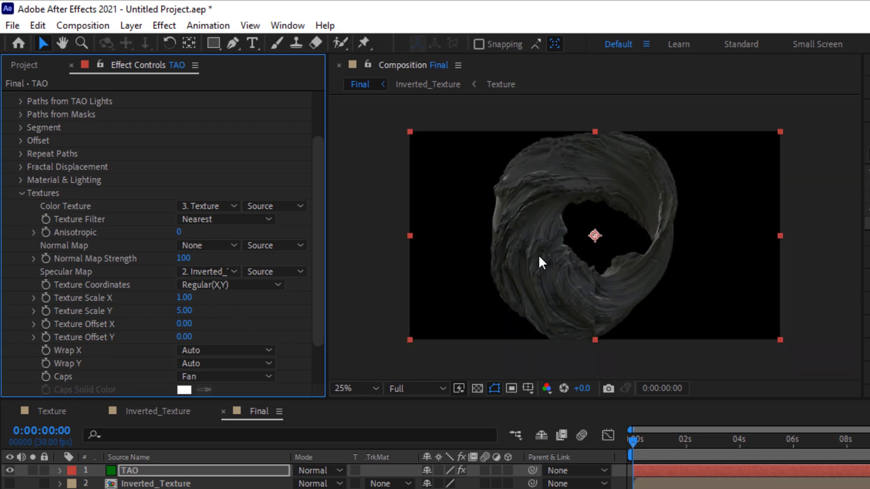
left_click(348, 388)
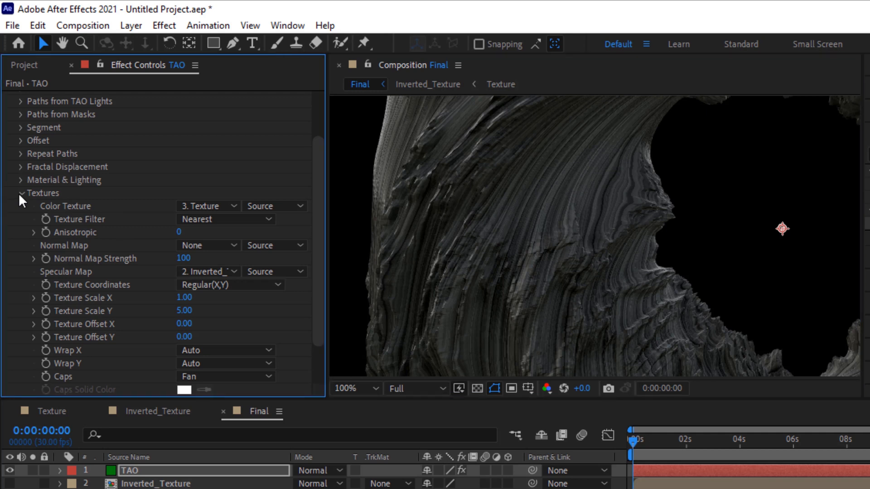
Step: Fold away Textures and switch the Tao Shader from Flat to Smooth
left_click(21, 192)
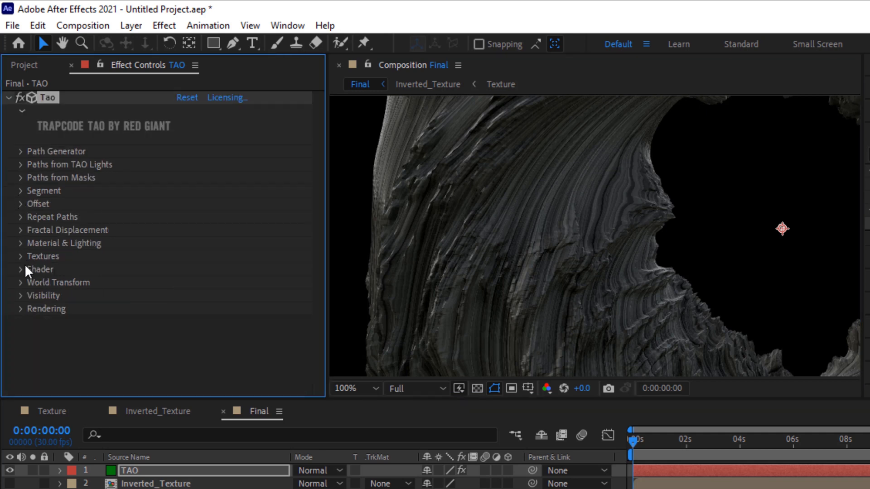
left_click(21, 269)
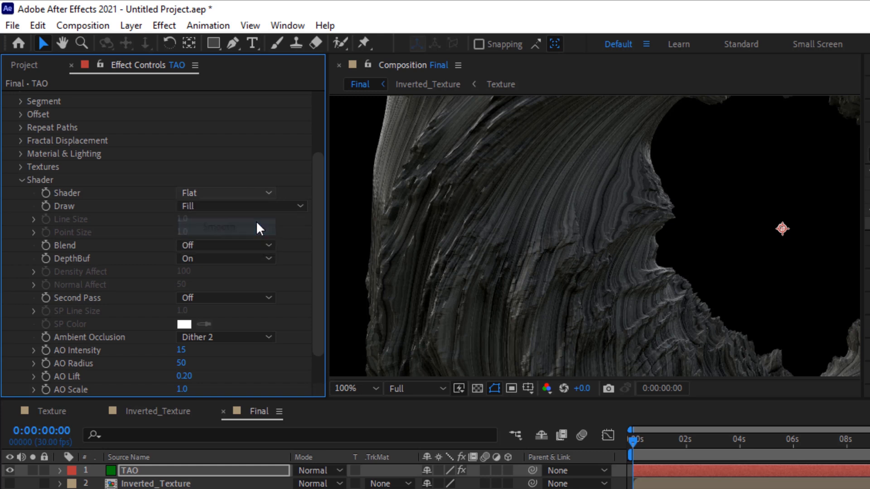
left_click(225, 192)
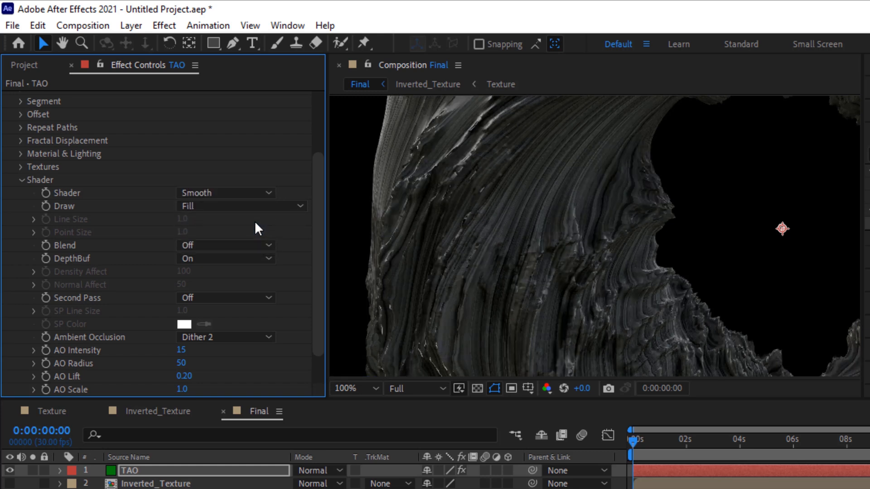
mouse_move(257, 220)
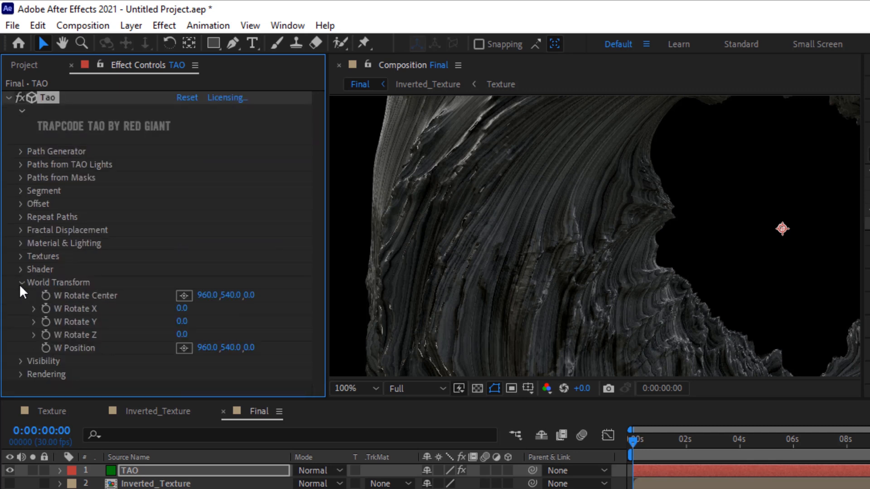
Step: Set the Tao World Transform W Rotate Z to -70 and zoom the viewer to 50%
double_click(181, 335)
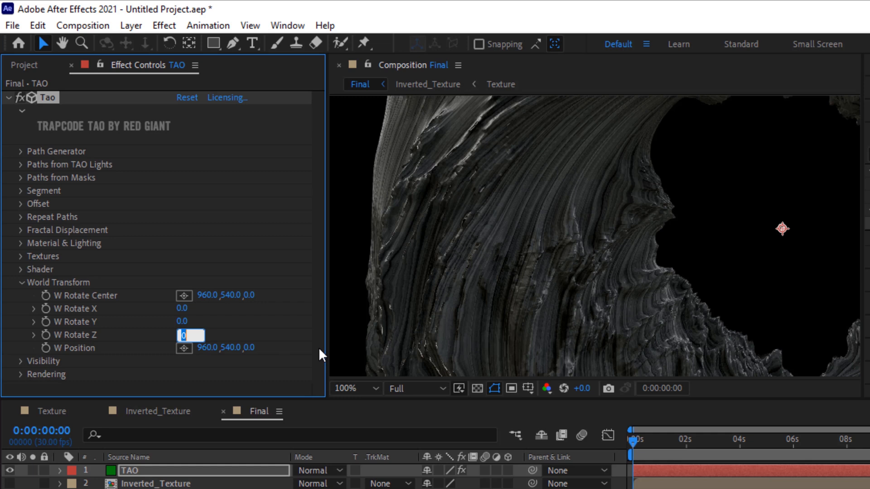
type("-70")
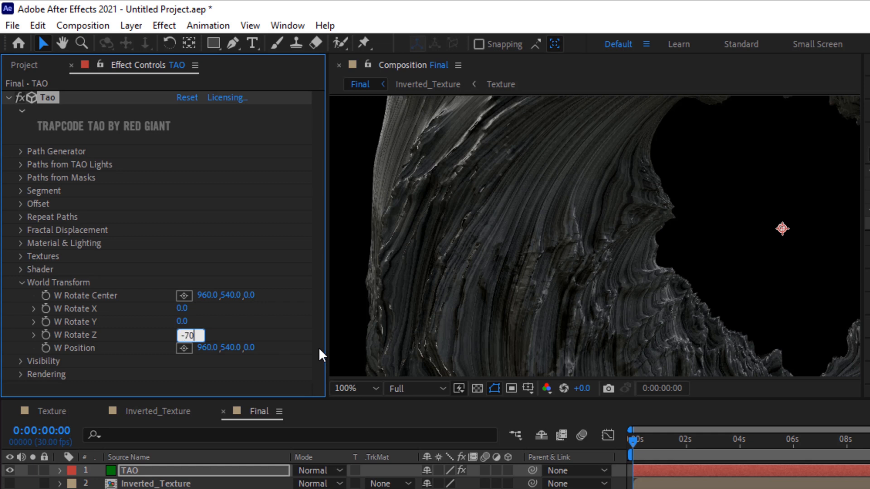
key("Return")
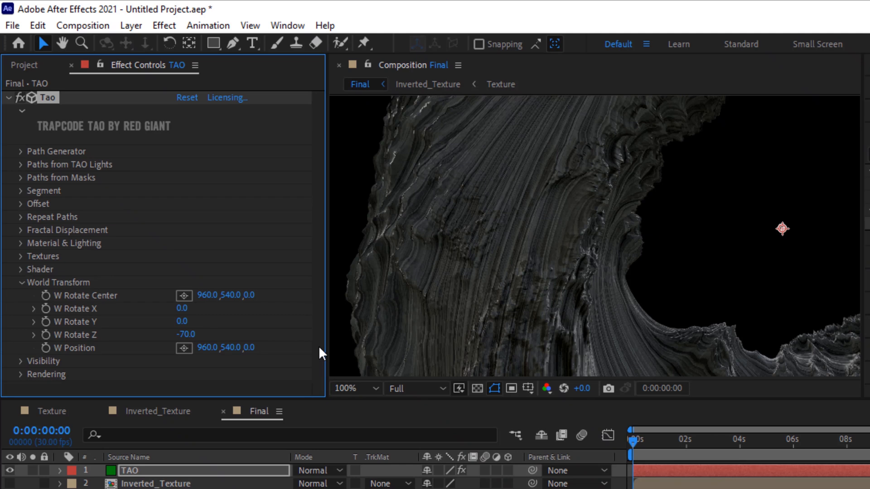
left_click(348, 387)
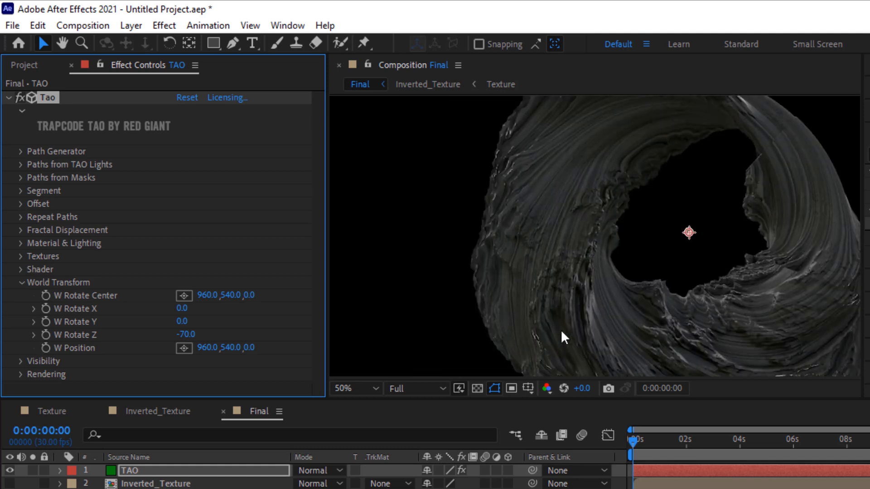
mouse_move(683, 262)
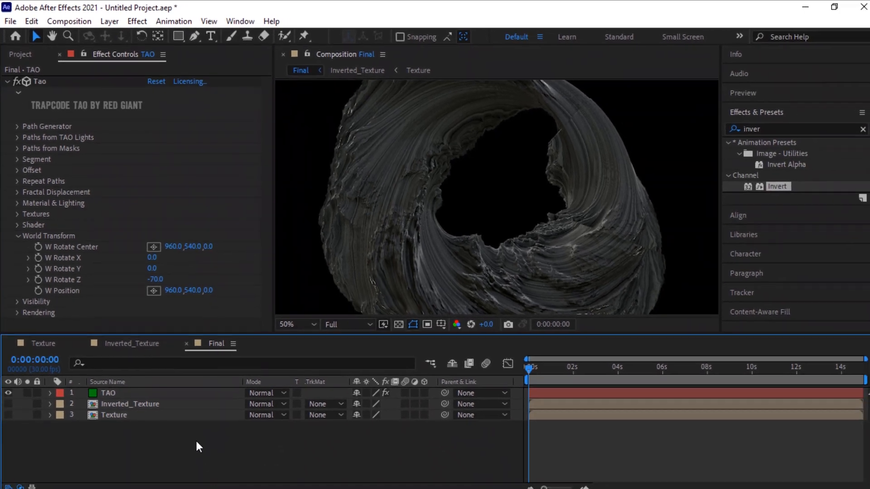
Step: Search Effects & Presets for 'black' and apply Black & White to the TAO layer
left_click(788, 128)
type("black")
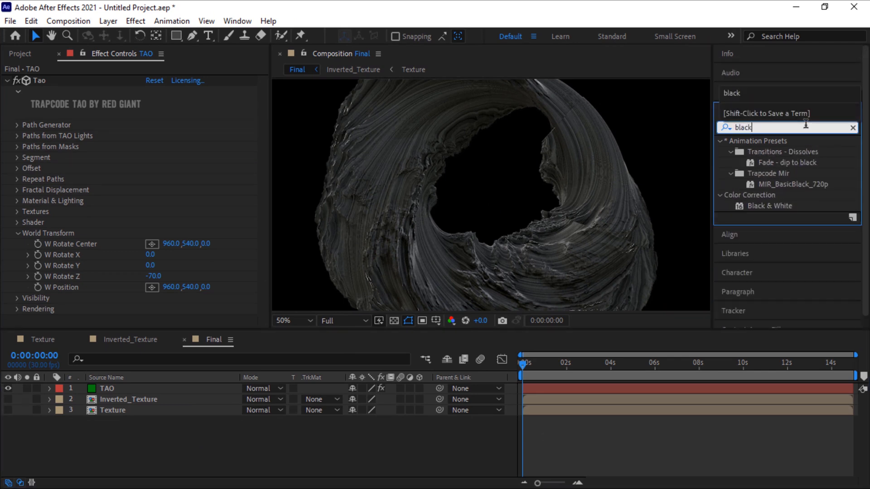
mouse_move(791, 210)
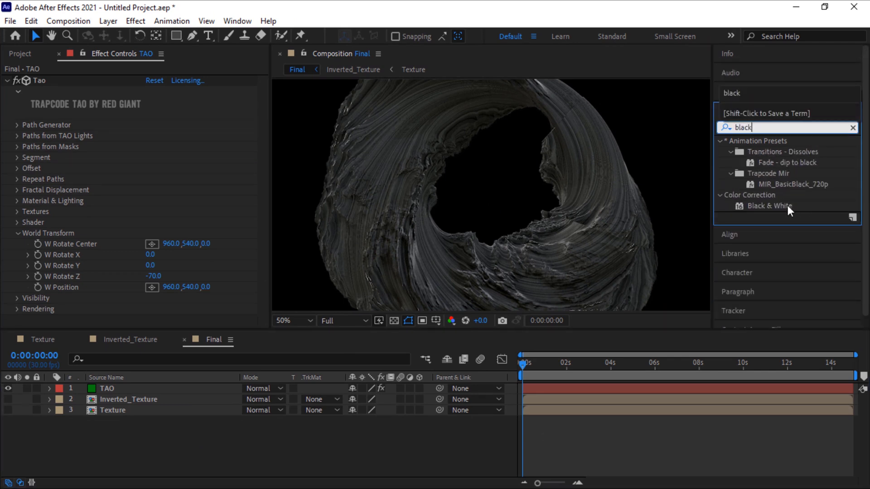
left_click(771, 206)
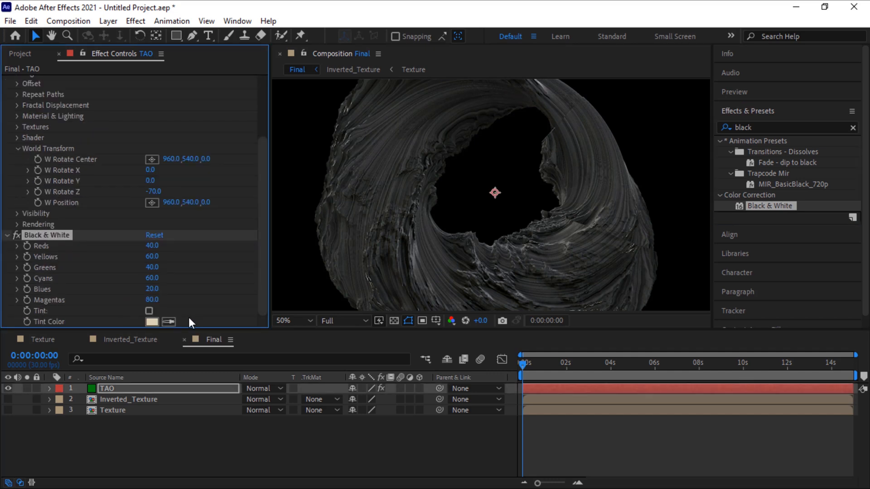
mouse_move(213, 447)
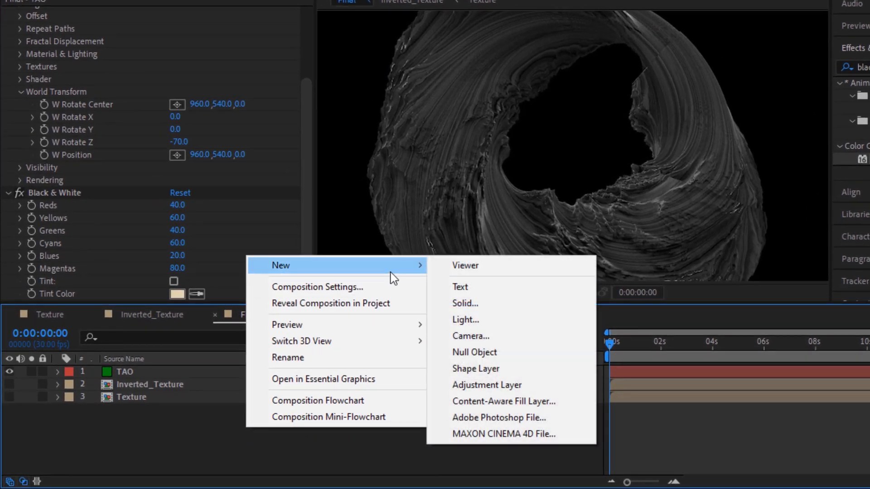
Step: Create a new two-node camera using the 50mm preset, named Camera 1
left_click(471, 336)
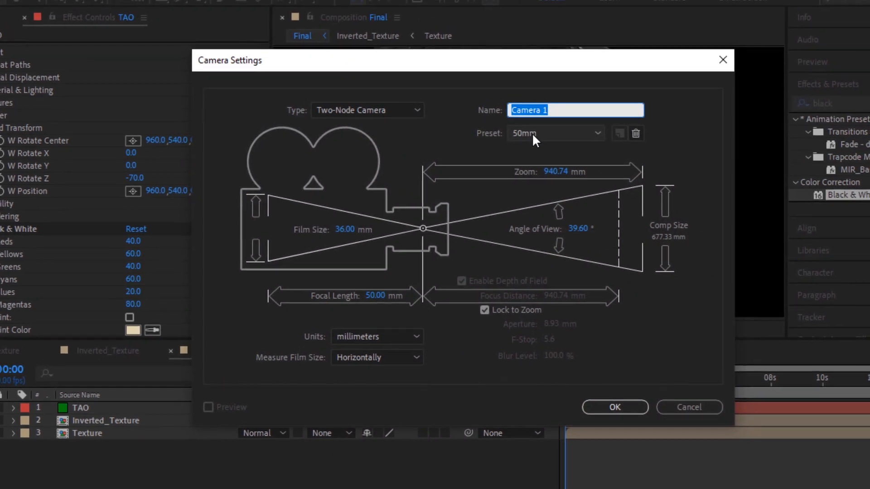
left_click(555, 133)
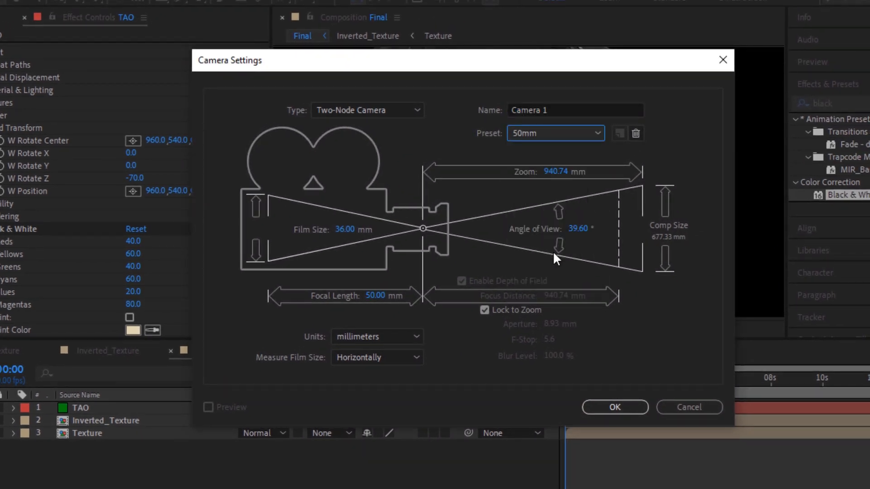
left_click(614, 407)
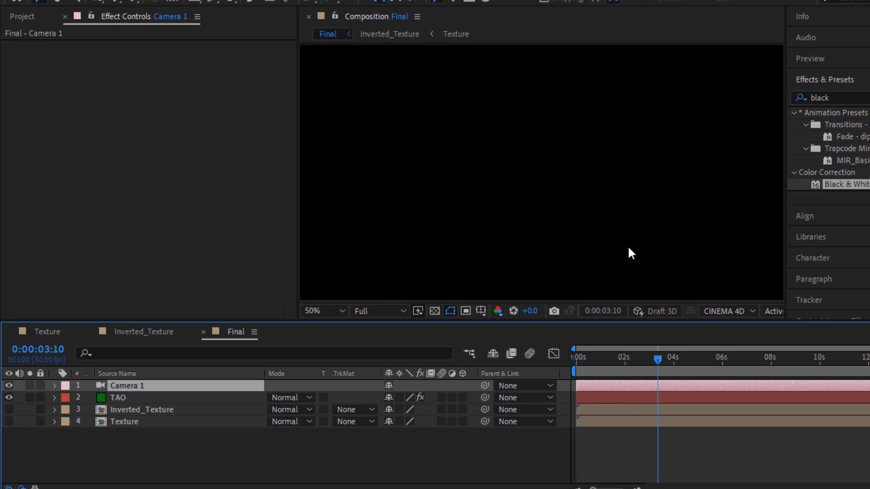
Step: Expand Camera 1's Camera Options and set Depth of Field to Off
left_click(55, 386)
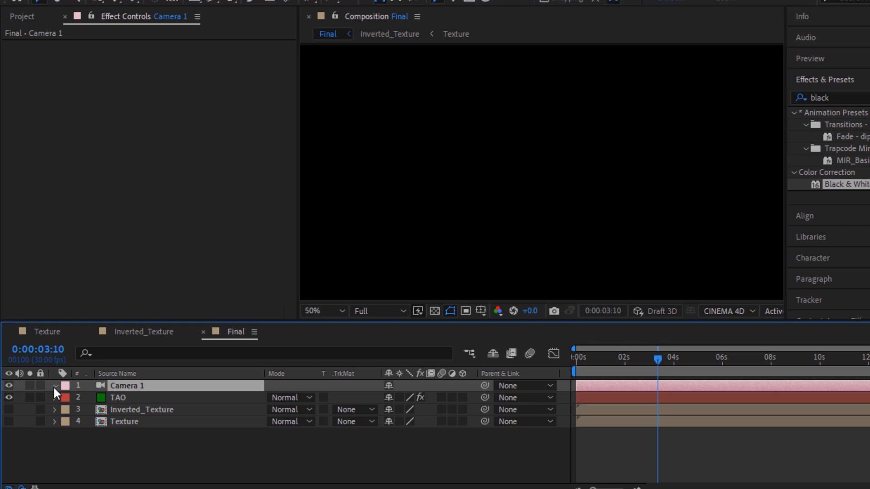
left_click(54, 386)
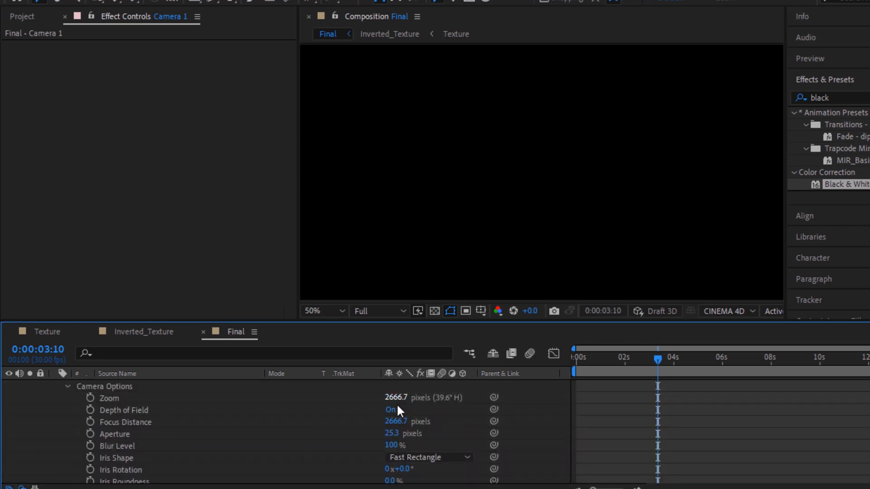
left_click(391, 409)
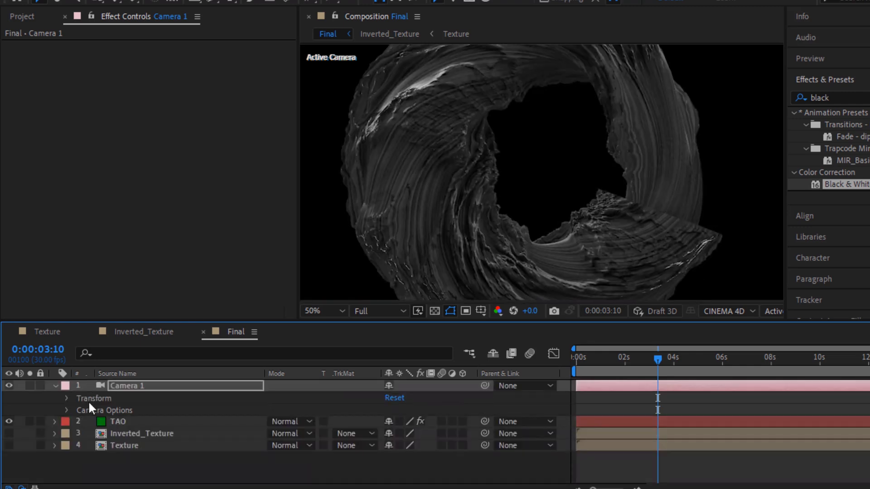
Step: Set Camera 1's Point of Interest Z to 1.5, giving 893, 571, 1.5
left_click(67, 398)
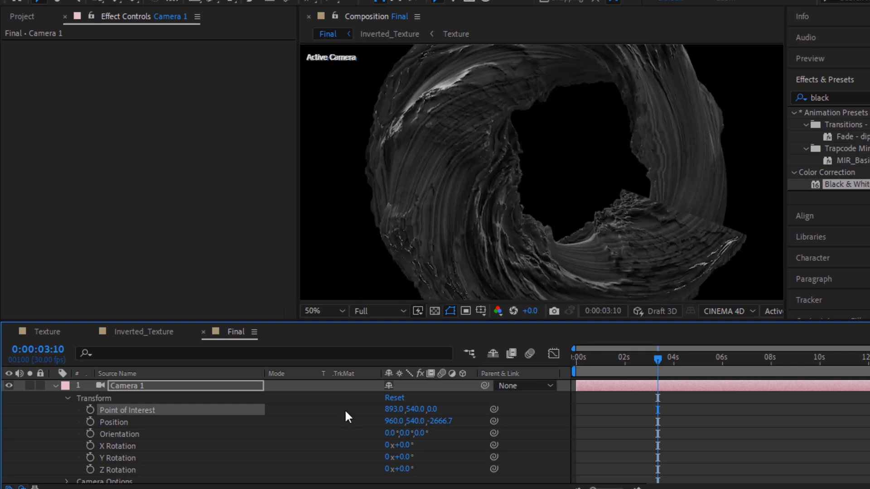
left_click(339, 310)
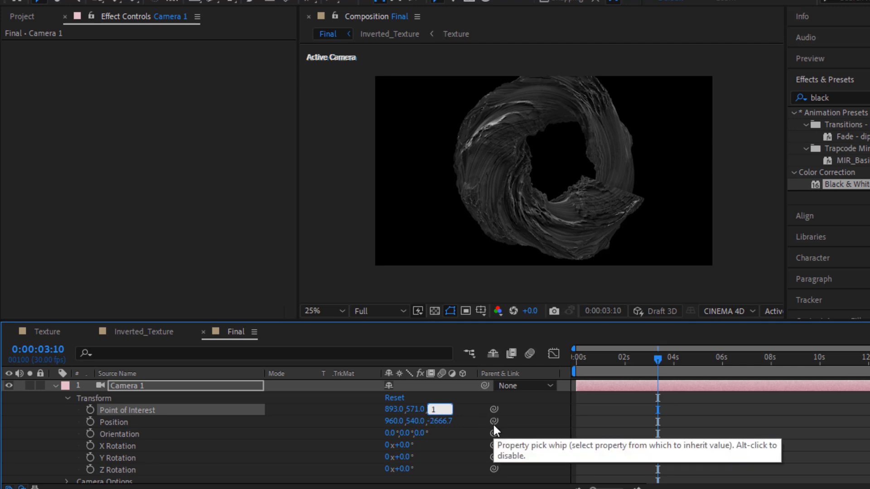
type("1.5")
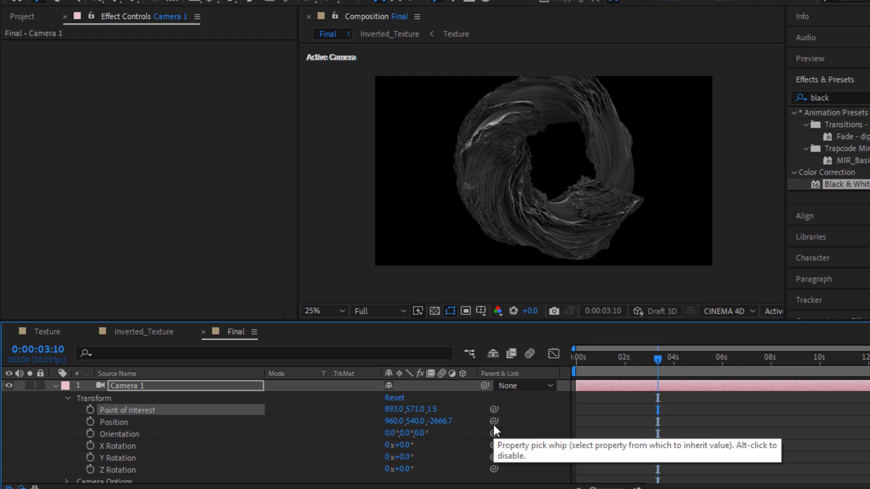
mouse_move(479, 448)
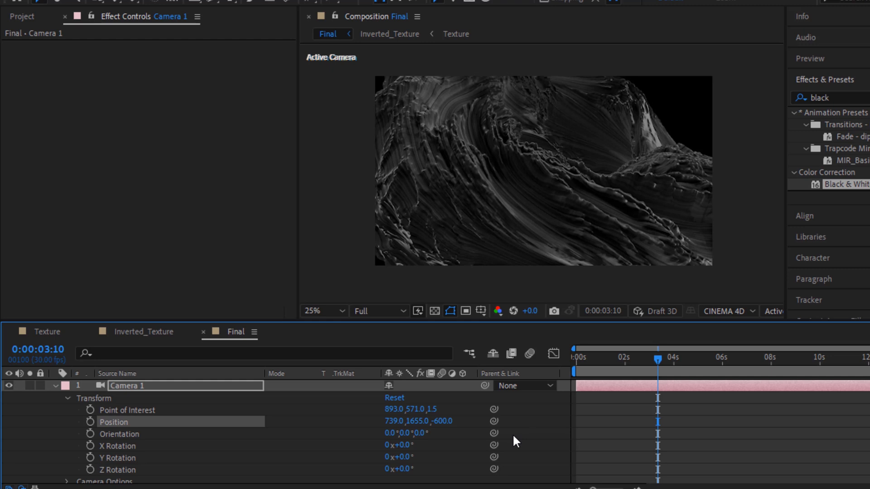
mouse_move(77, 406)
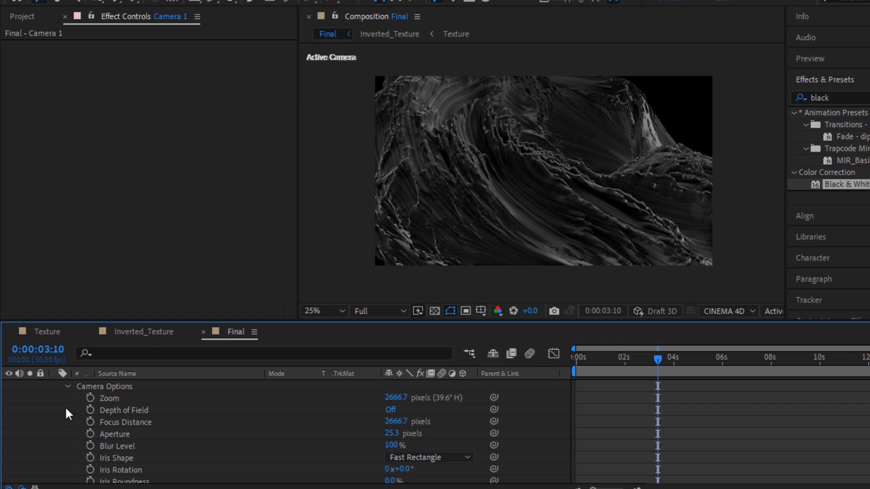
mouse_move(375, 449)
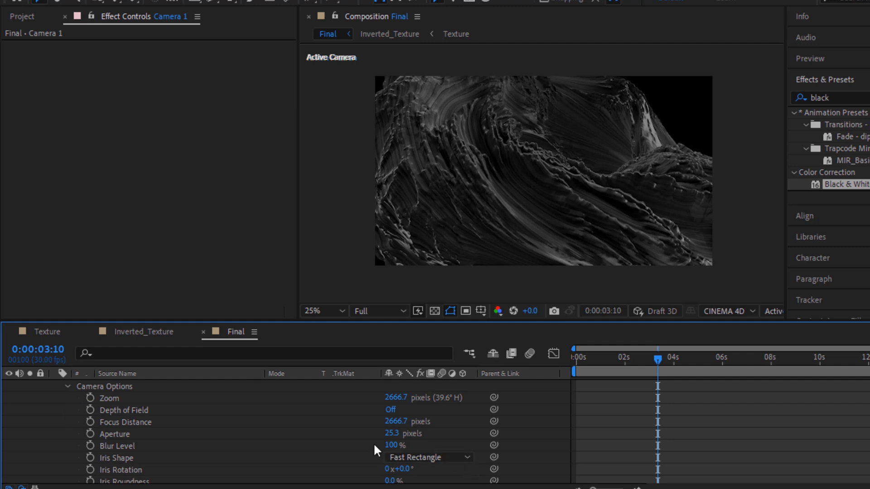
Step: Change Camera 1's Aperture from 25.3 to 100 pixels
double_click(404, 433)
type("100")
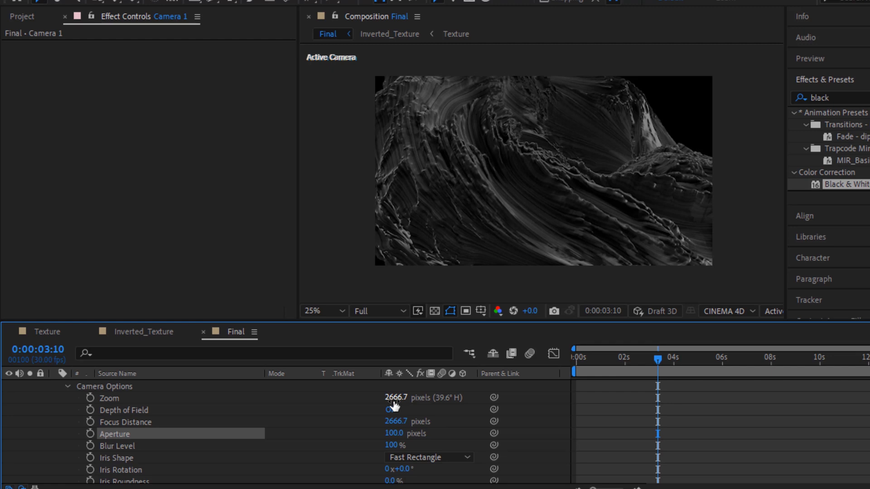
left_click(391, 409)
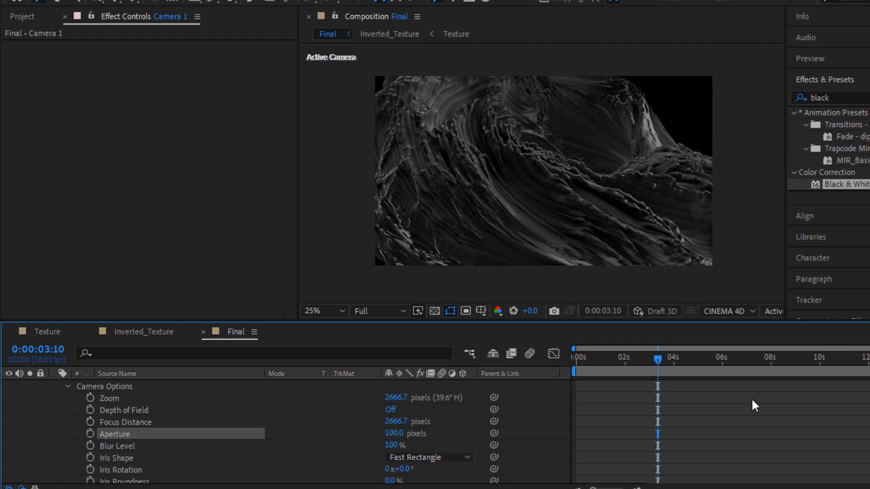
mouse_move(639, 363)
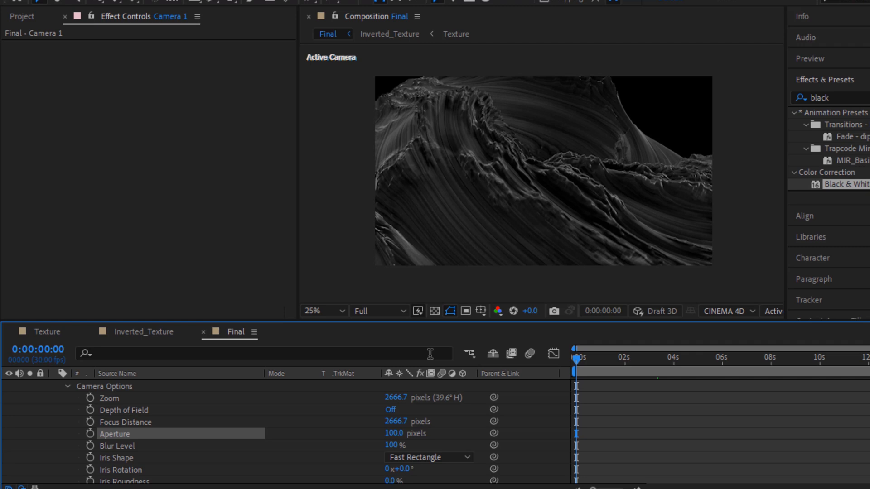
Step: Preview the Final composition's camera move from 0:00:00, then stop playback
left_click(565, 224)
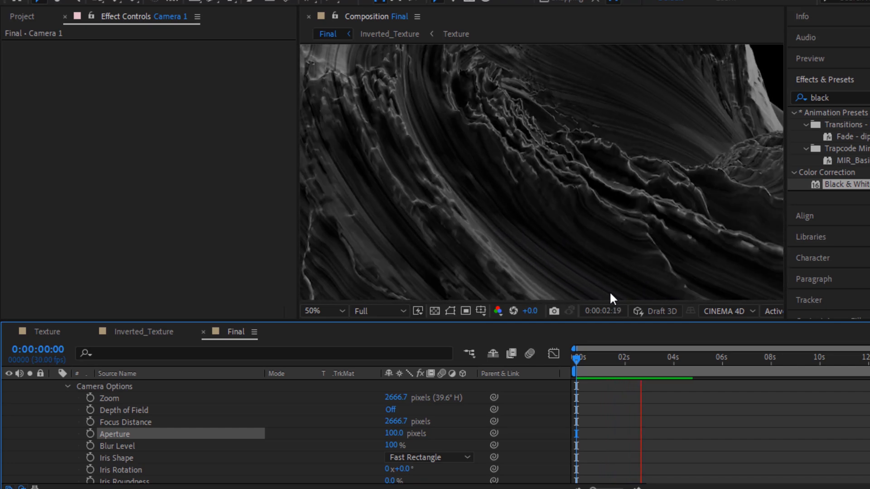
left_click(321, 311)
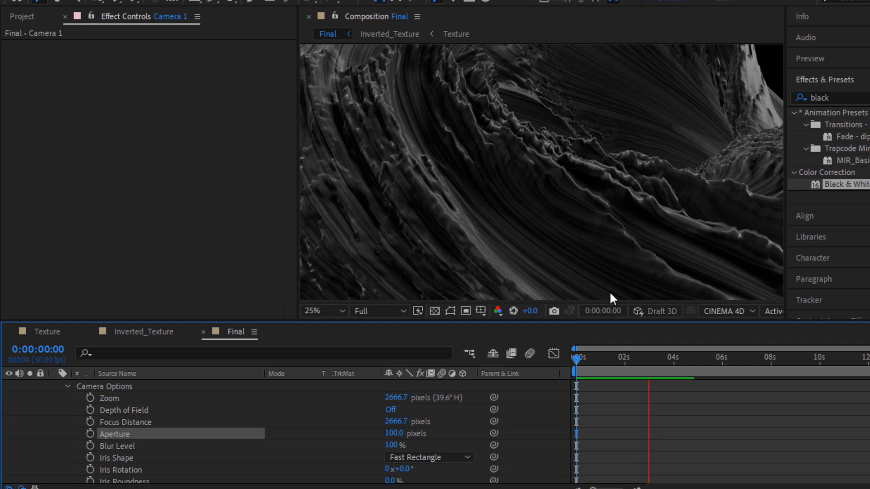